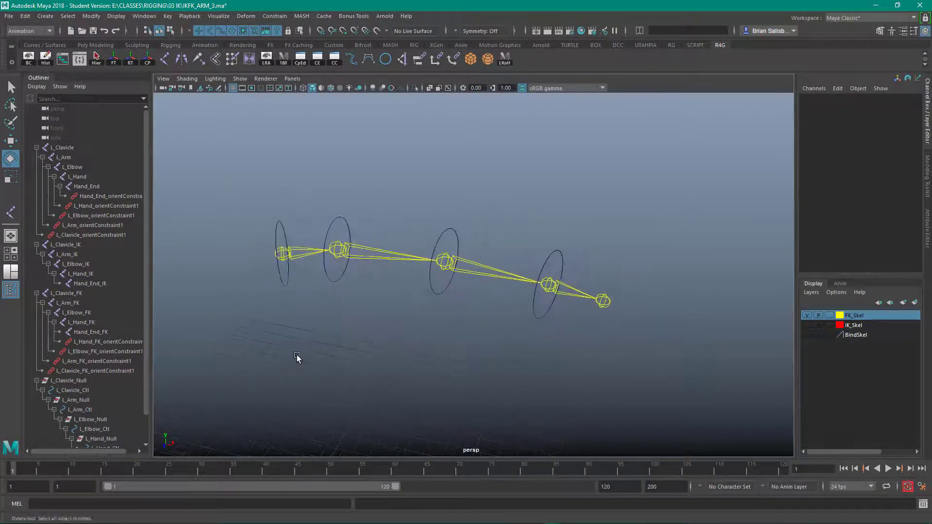
# Step: Select all the arm control curves and create a new display layer holding them
pyautogui.moveTo(297, 359); pyautogui.dragTo(348, 363)
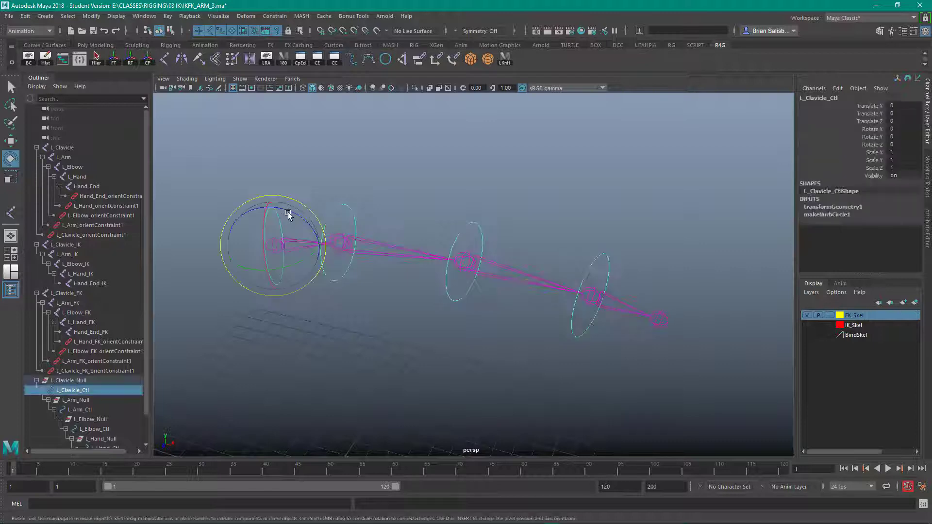
pyautogui.click(81, 410)
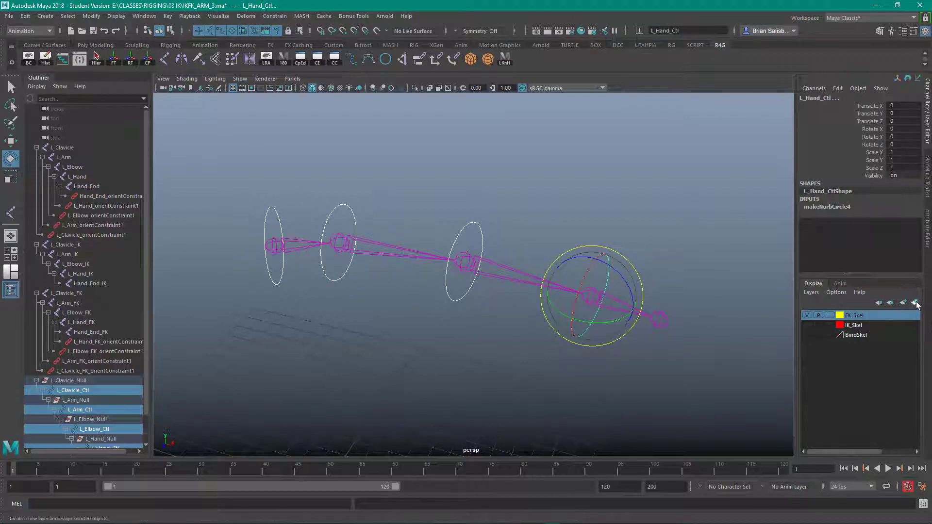
pyautogui.click(915, 303)
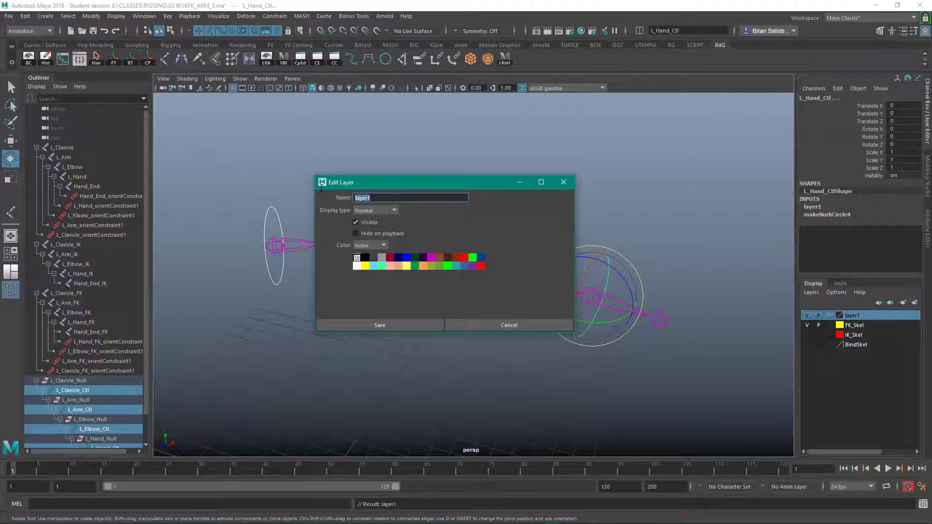
# Step: Name the new layer FKControls and save it
pyautogui.write('F')
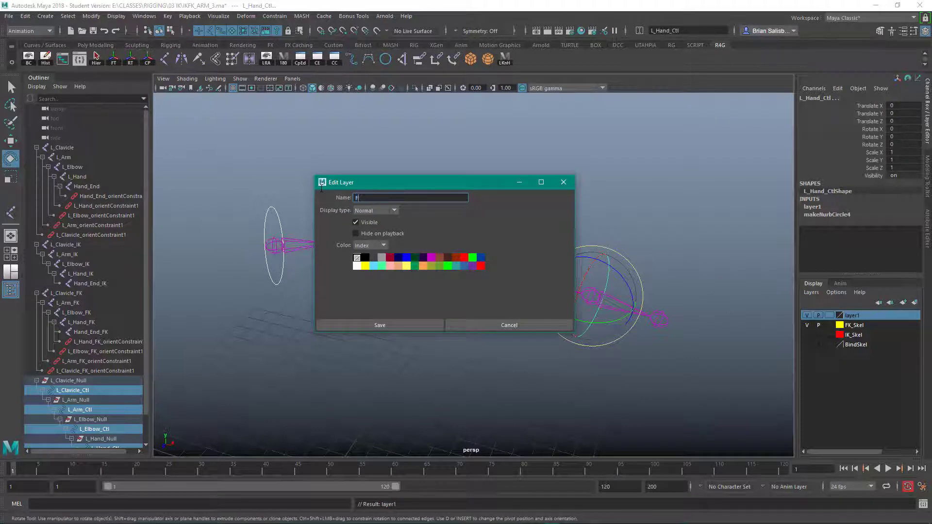
pyautogui.write('KCon')
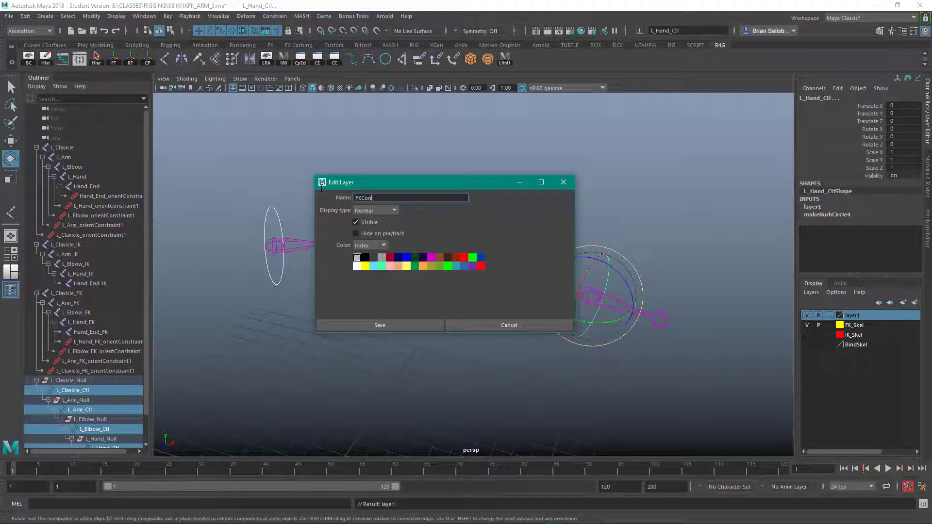
pyautogui.write('trols')
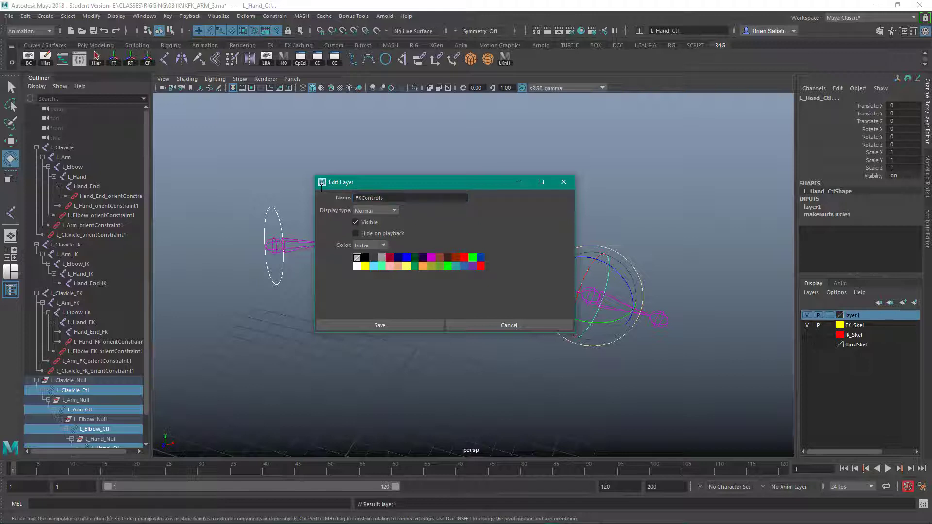
pyautogui.click(380, 325)
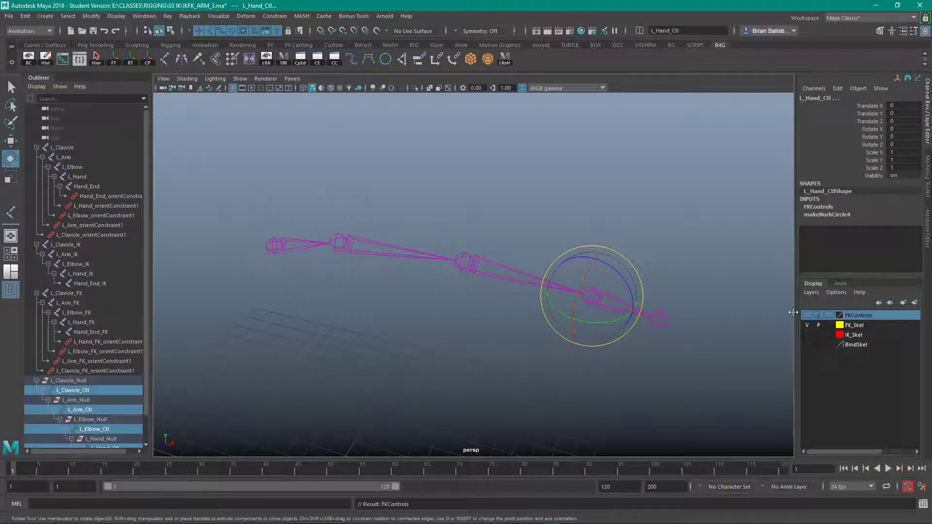
# Step: Hide the FKControls and FK_Skel layers, leaving only the red IK skeleton in view
pyautogui.click(669, 269)
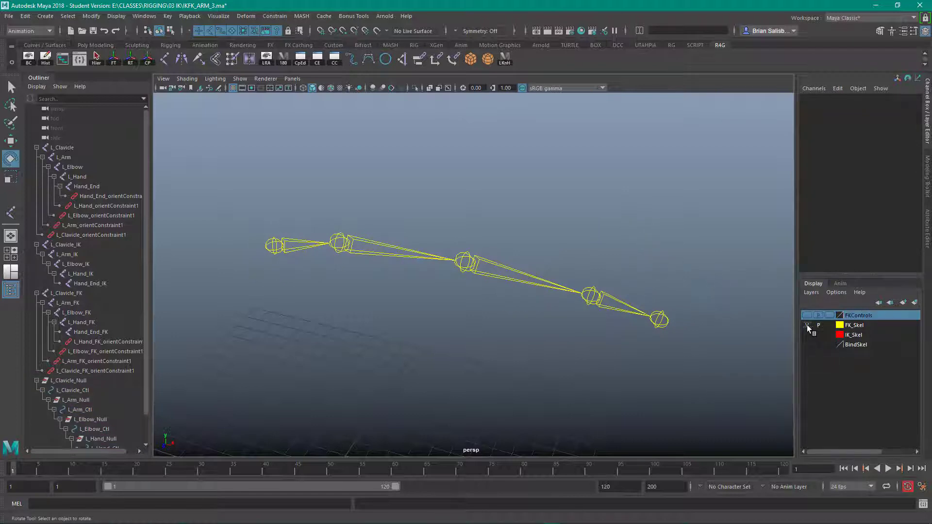
pyautogui.click(808, 325)
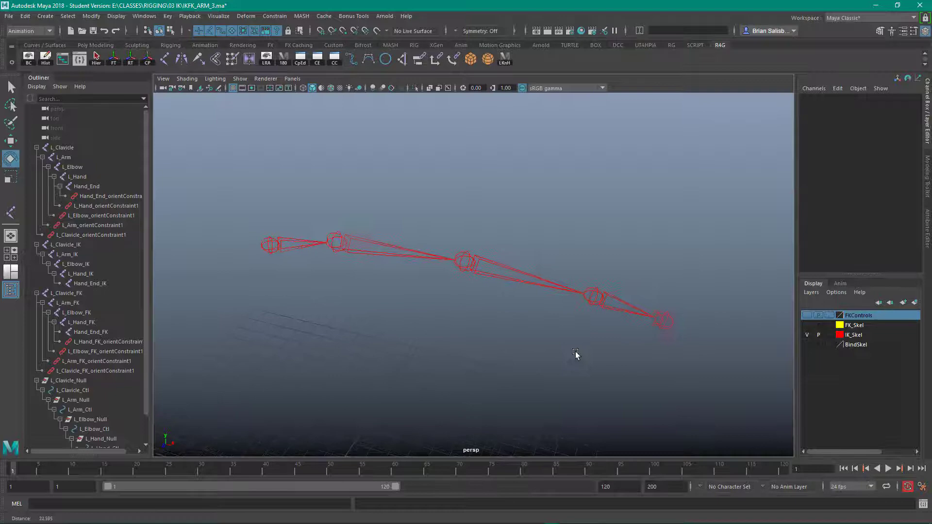
pyautogui.moveTo(576, 355); pyautogui.dragTo(497, 352)
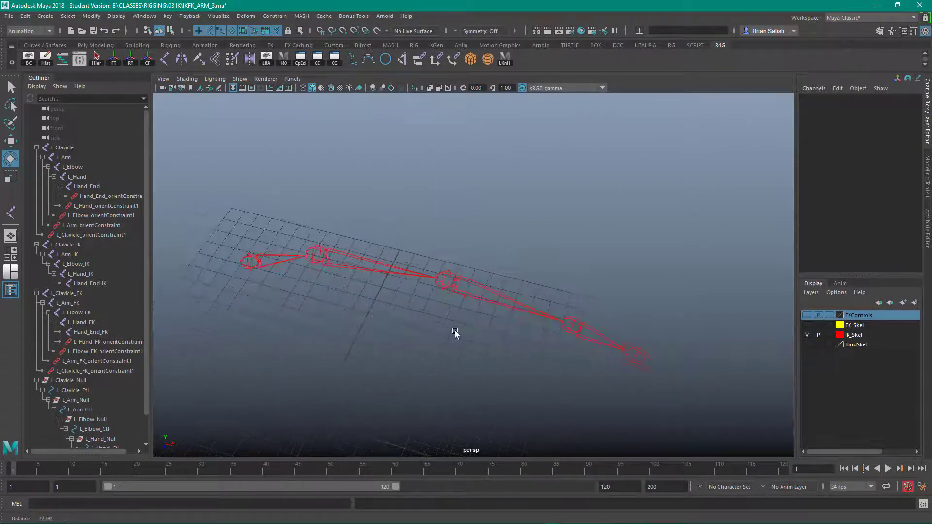
pyautogui.moveTo(455, 333); pyautogui.dragTo(441, 343)
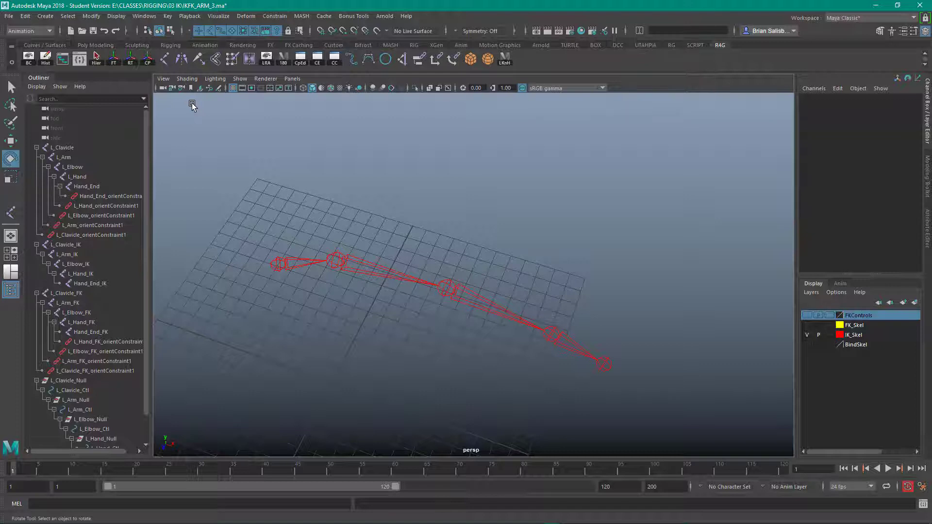
# Step: Switch to the Rigging menu set and reach the Create IK Handle tool settings
pyautogui.click(30, 30)
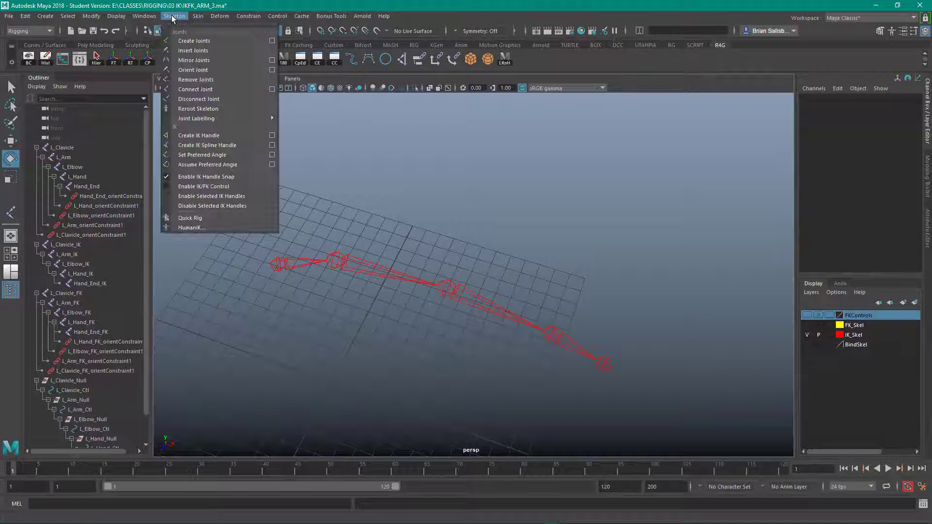
pyautogui.moveTo(199, 135)
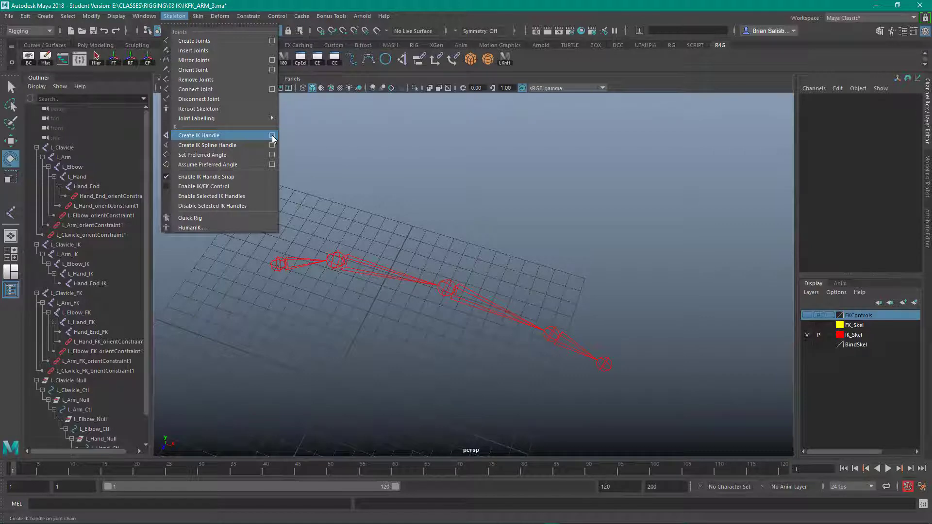
pyautogui.moveTo(280, 141)
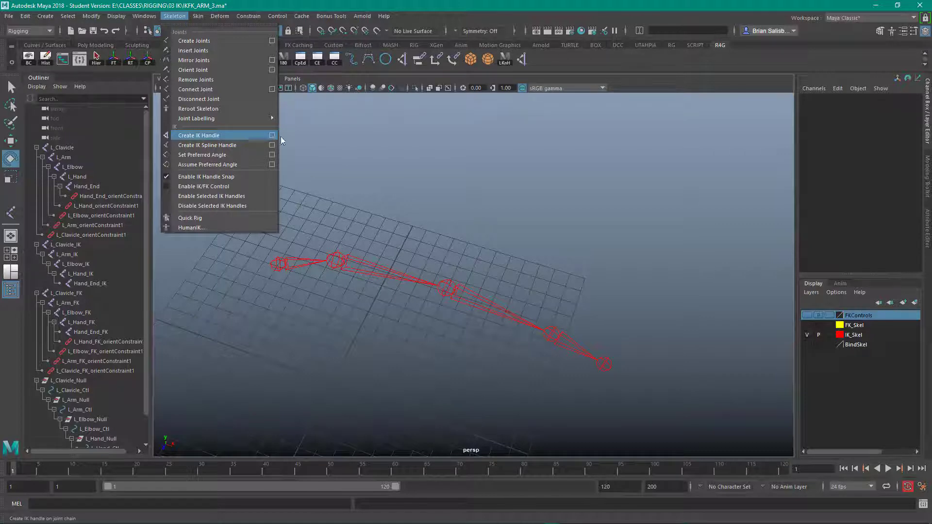
pyautogui.click(272, 135)
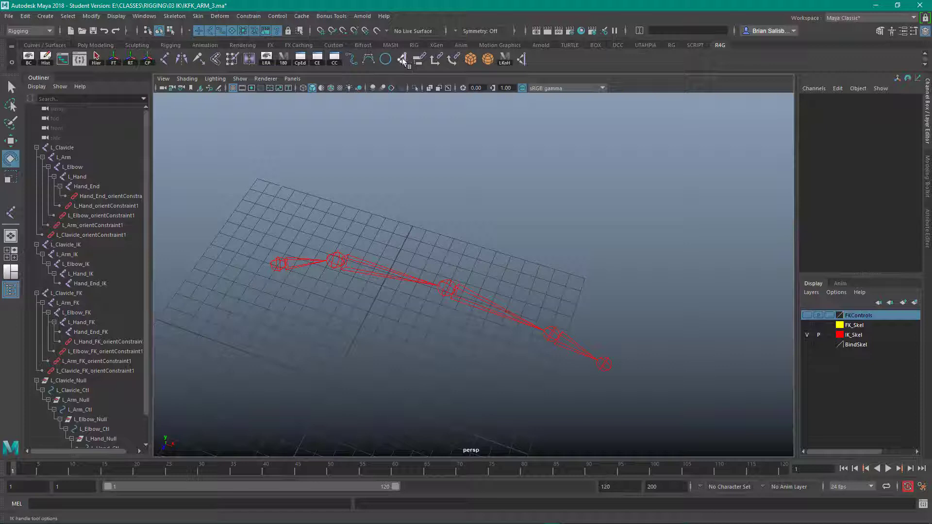
# Step: Create a rotate-plane IK handle from L_Arm_IK to Hand_IK, giving ikHandle1
pyautogui.rightClick(403, 59)
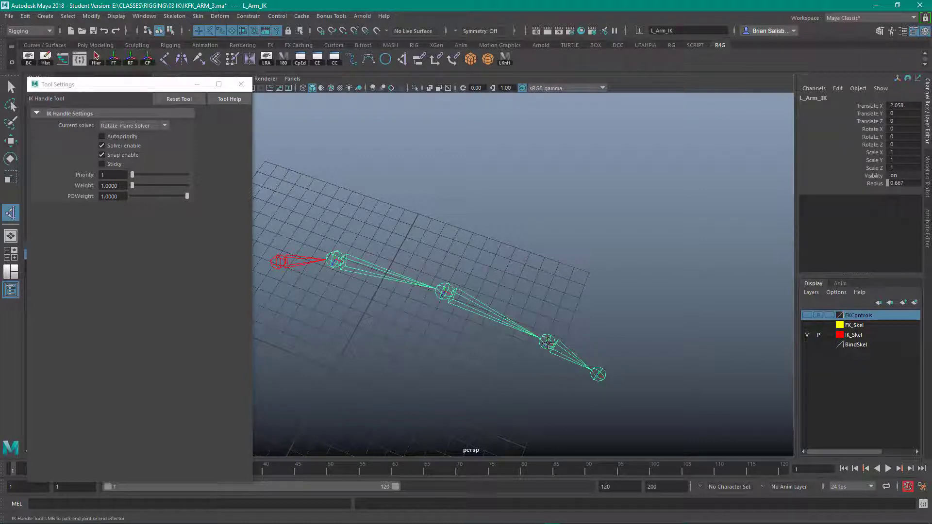
pyautogui.click(10, 158)
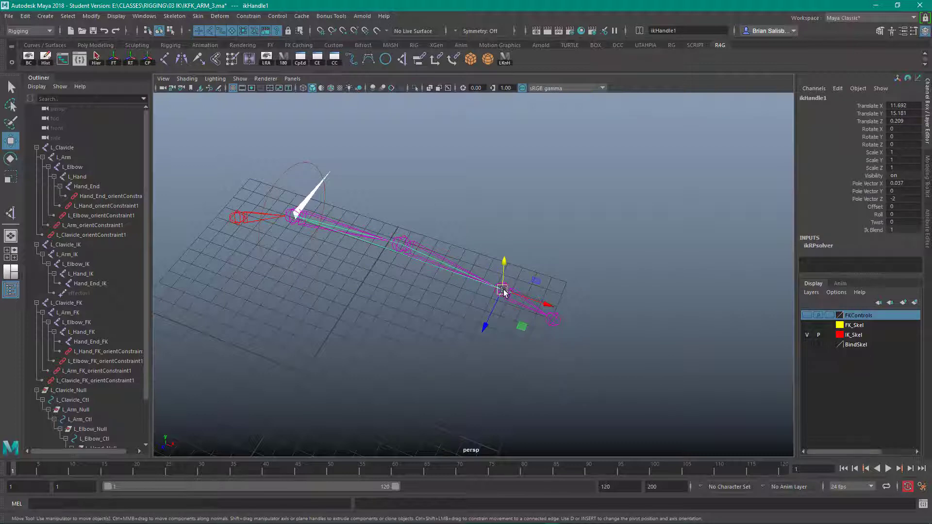
pyautogui.click(491, 266)
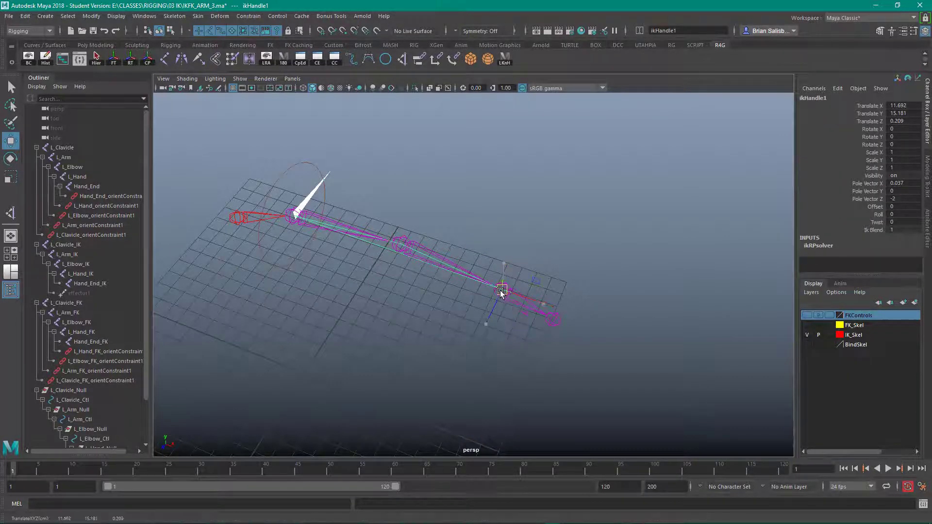
pyautogui.moveTo(501, 291); pyautogui.dragTo(490, 300)
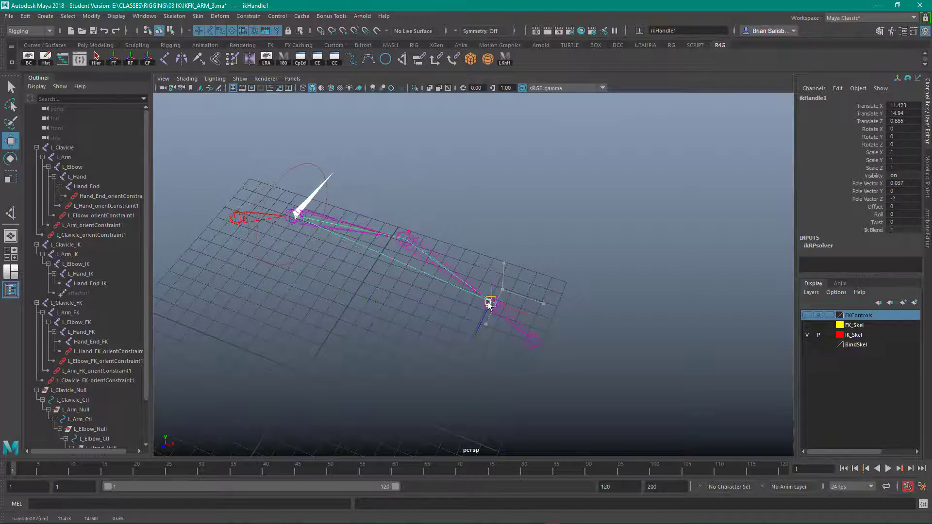
pyautogui.moveTo(489, 301); pyautogui.dragTo(505, 312)
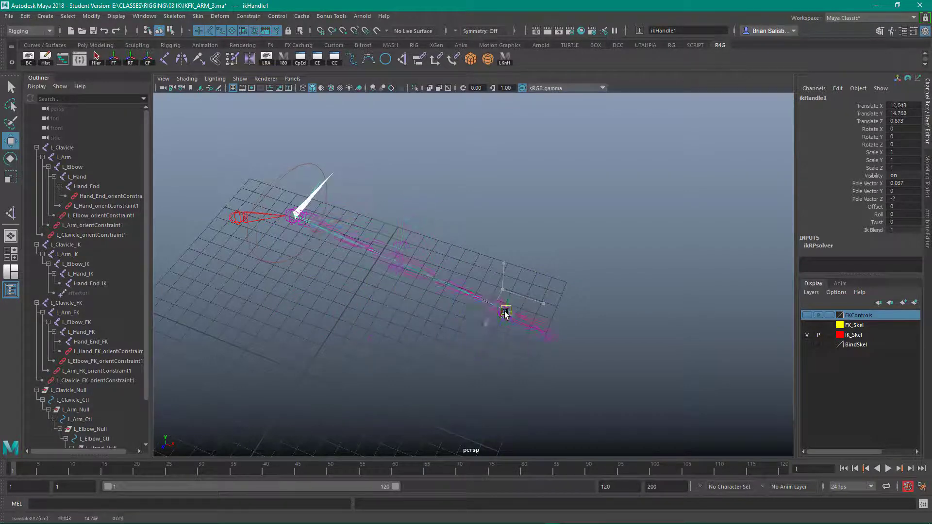
pyautogui.moveTo(505, 311); pyautogui.dragTo(414, 290)
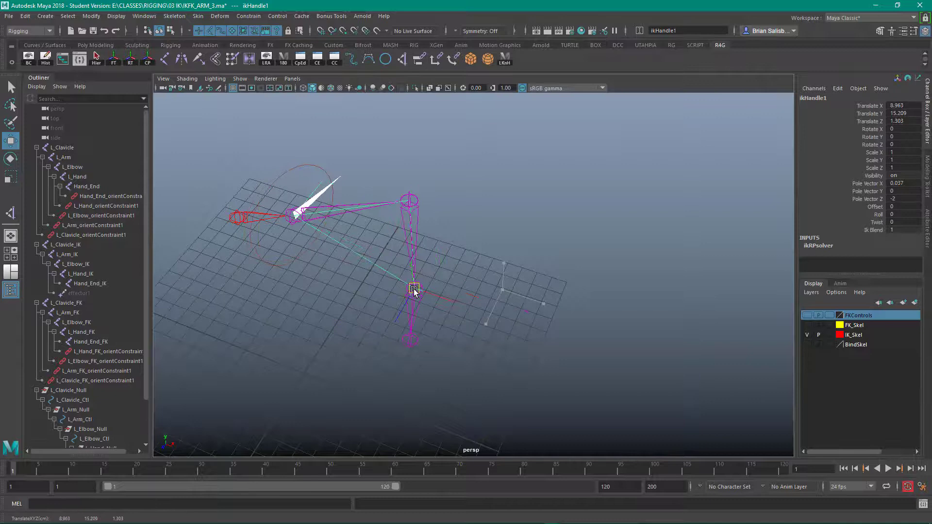
pyautogui.moveTo(414, 289); pyautogui.dragTo(501, 289)
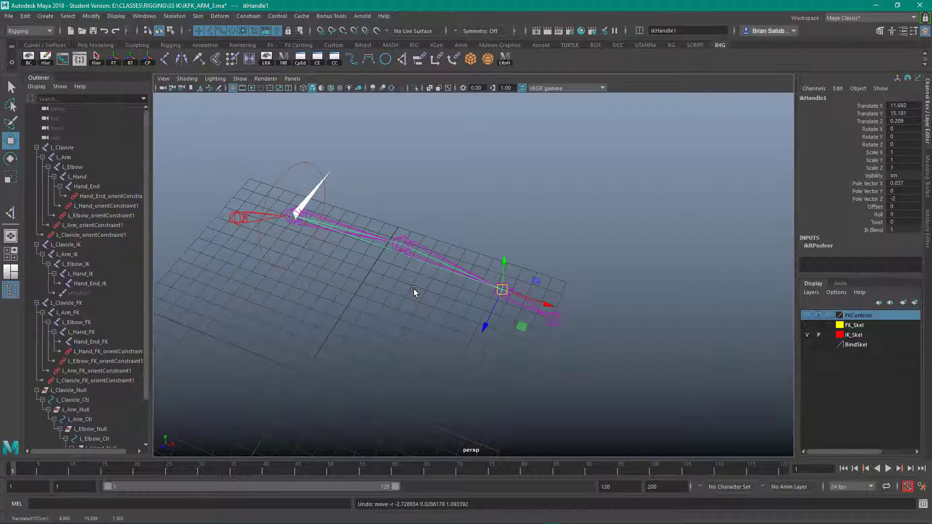
pyautogui.moveTo(420, 292)
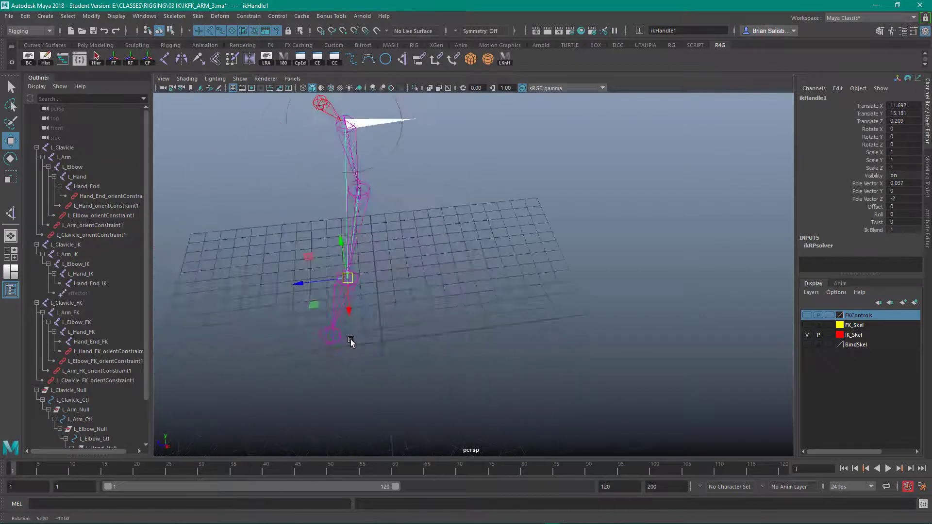
pyautogui.moveTo(350, 342); pyautogui.dragTo(423, 355)
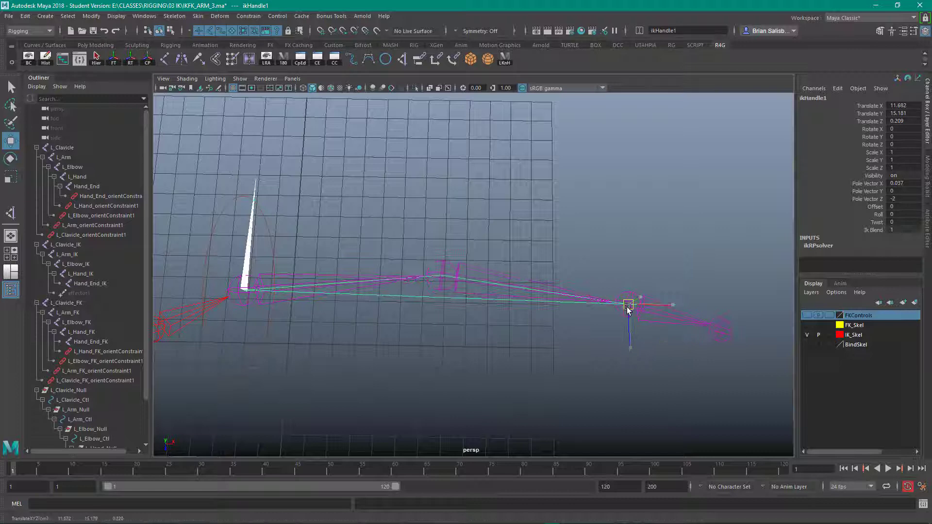
pyautogui.moveTo(627, 308); pyautogui.dragTo(515, 373)
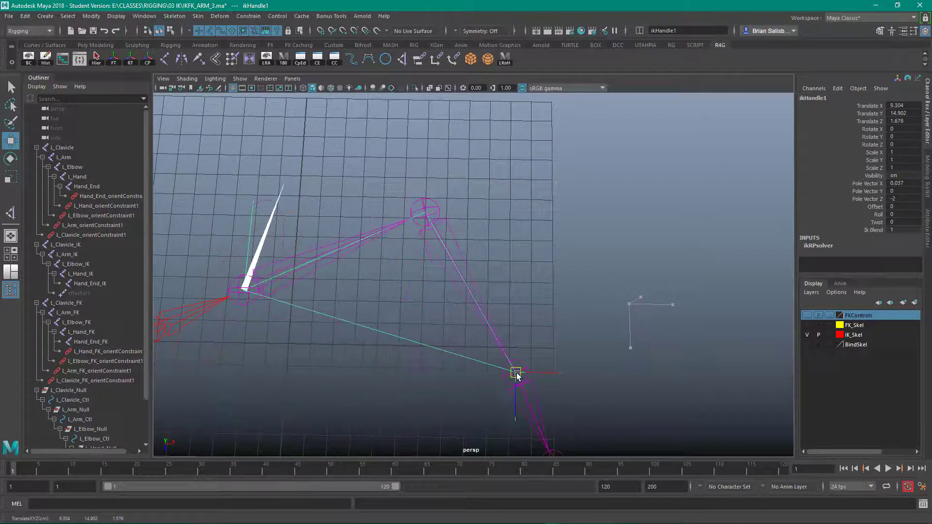
pyautogui.moveTo(516, 372); pyautogui.dragTo(629, 304)
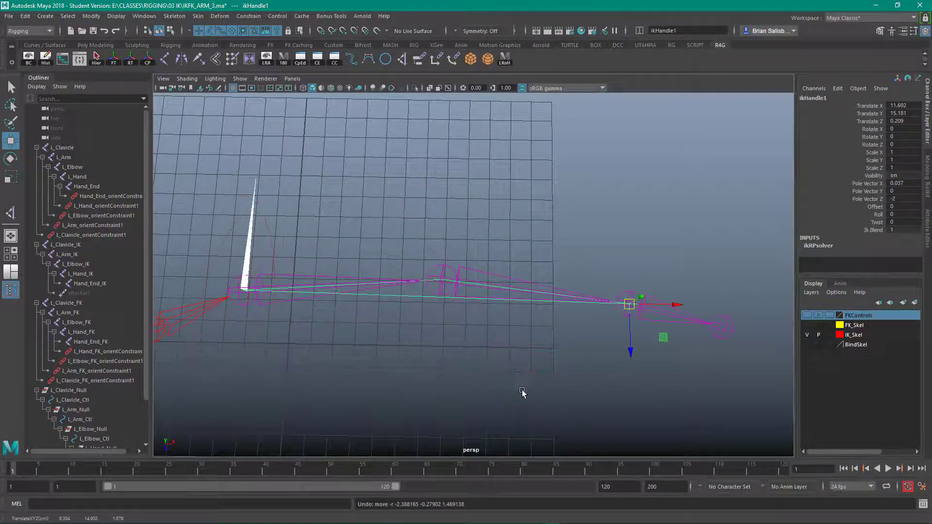
pyautogui.moveTo(522, 393); pyautogui.dragTo(485, 378)
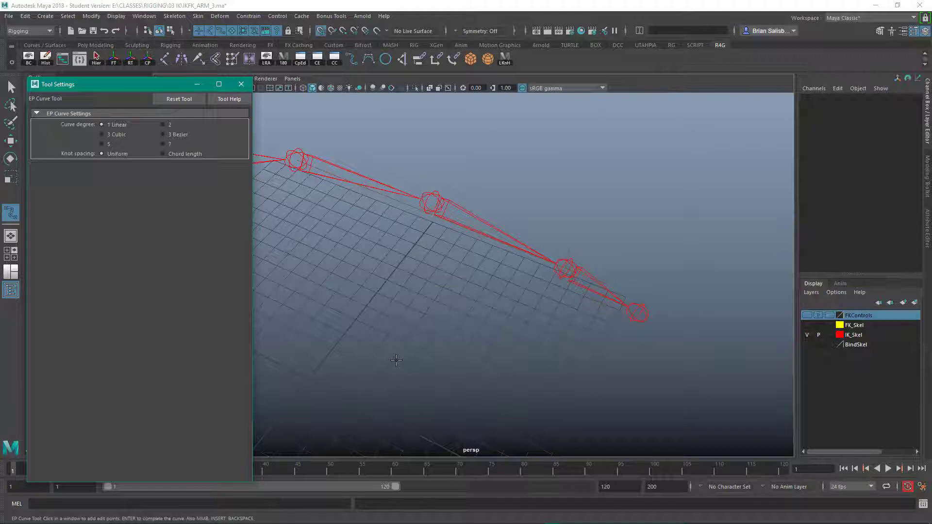
pyautogui.moveTo(393, 357)
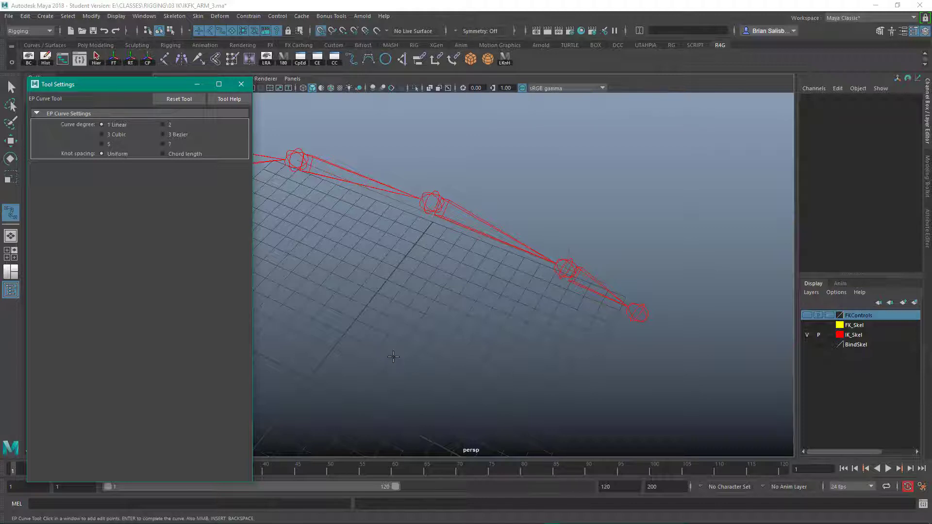
# Step: Draw a small linear EP curve (curve1) at the world origin below the arm
pyautogui.click(391, 358)
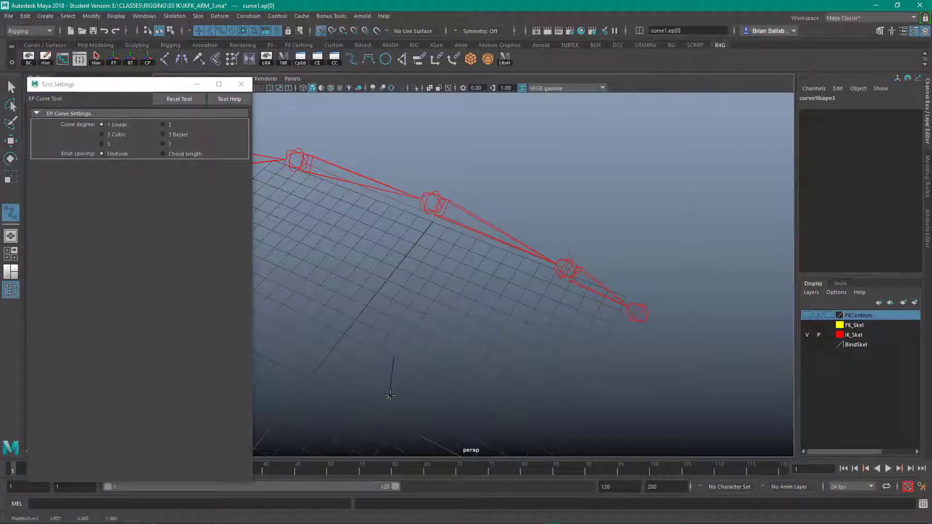
pyautogui.click(427, 374)
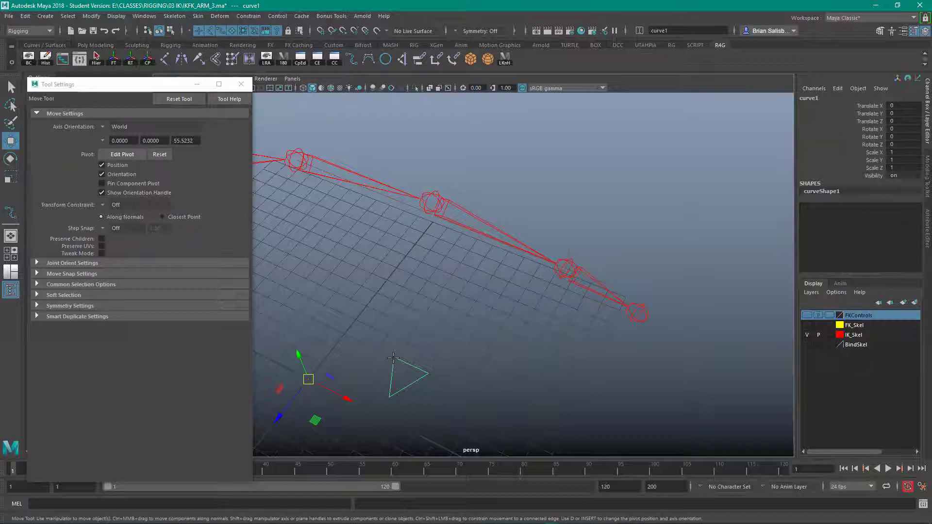
pyautogui.moveTo(393, 362)
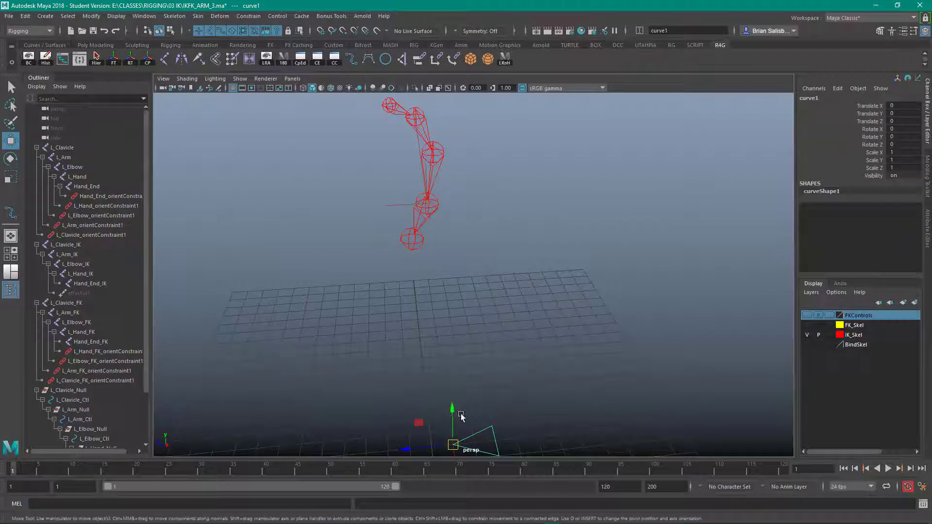
# Step: Move curve1 up from the origin to sit behind the IK arm's elbow
pyautogui.moveTo(452, 414); pyautogui.dragTo(447, 110)
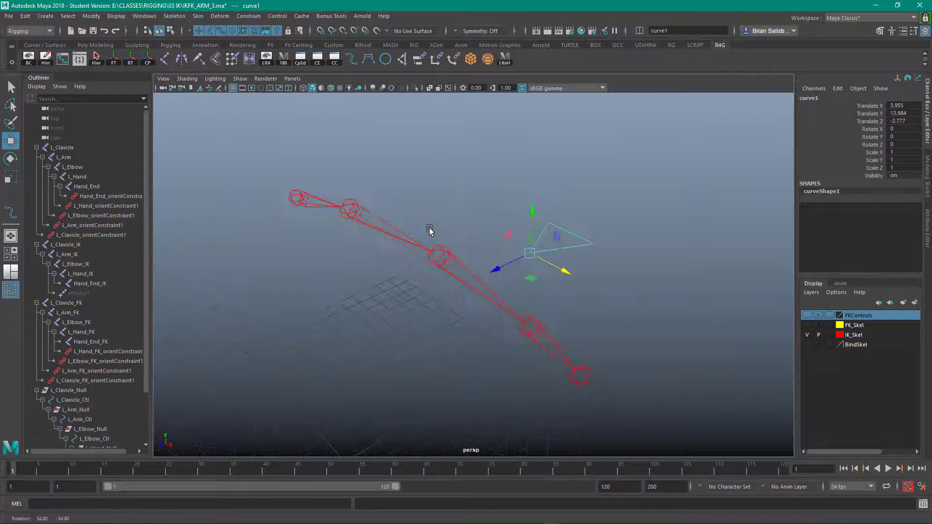
pyautogui.moveTo(434, 238); pyautogui.dragTo(437, 240)
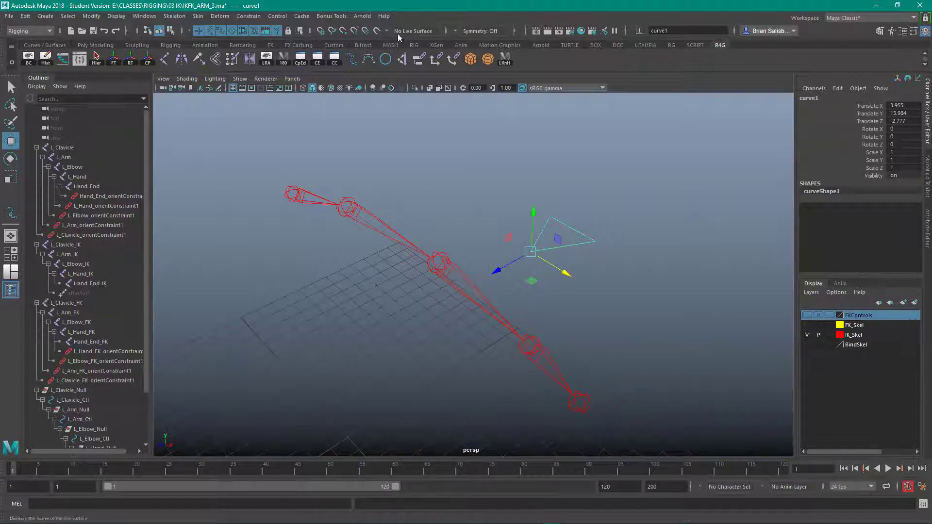
# Step: Freeze curve1's transformations to zero and show the BindSkel layer again
pyautogui.click(248, 16)
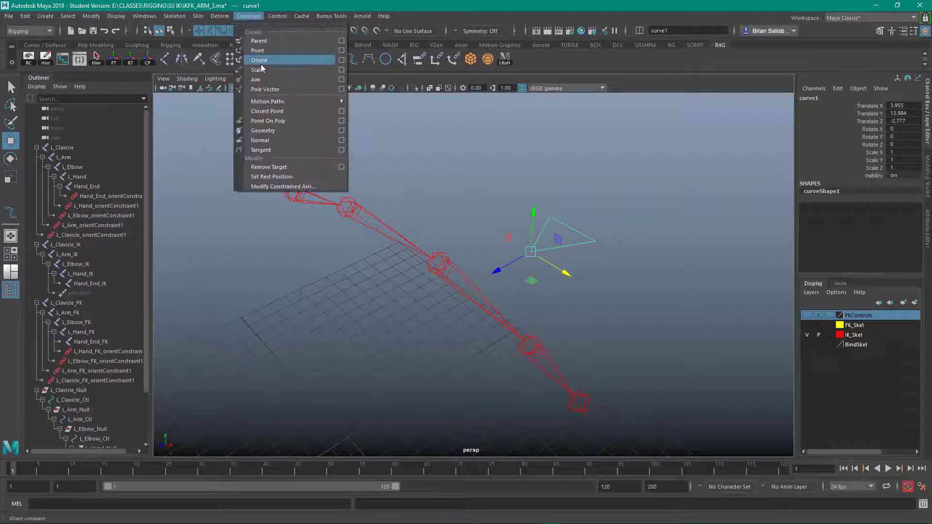
pyautogui.moveTo(264, 89)
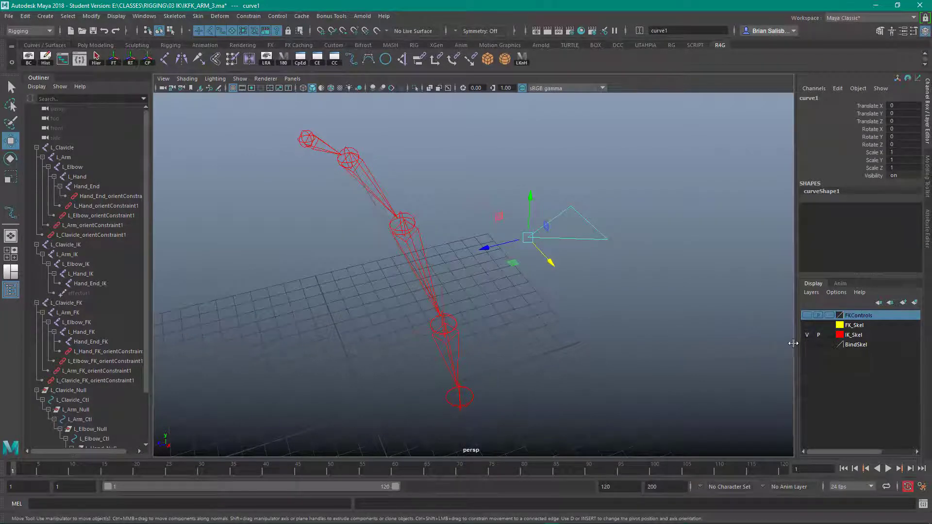
pyautogui.click(807, 344)
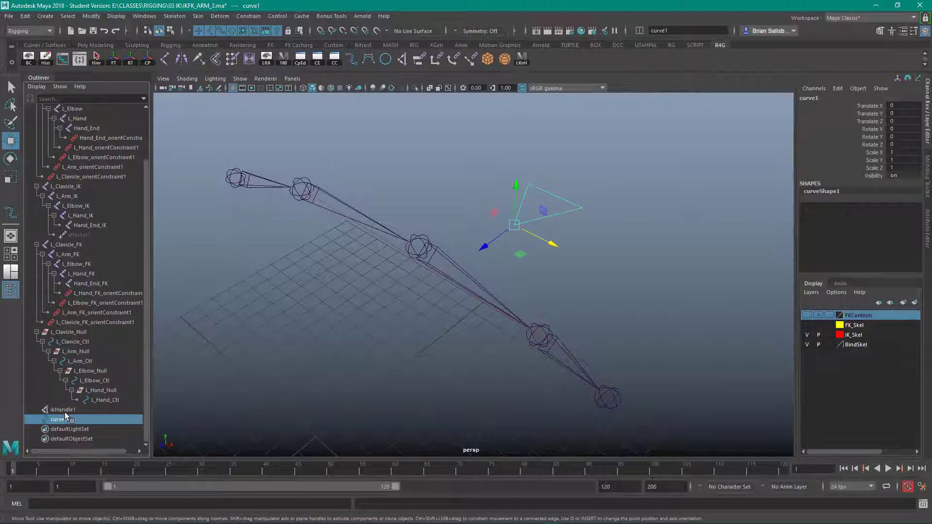
# Step: Apply a pole vector constraint so curve1 drives ikHandle1's elbow aim
pyautogui.click(63, 410)
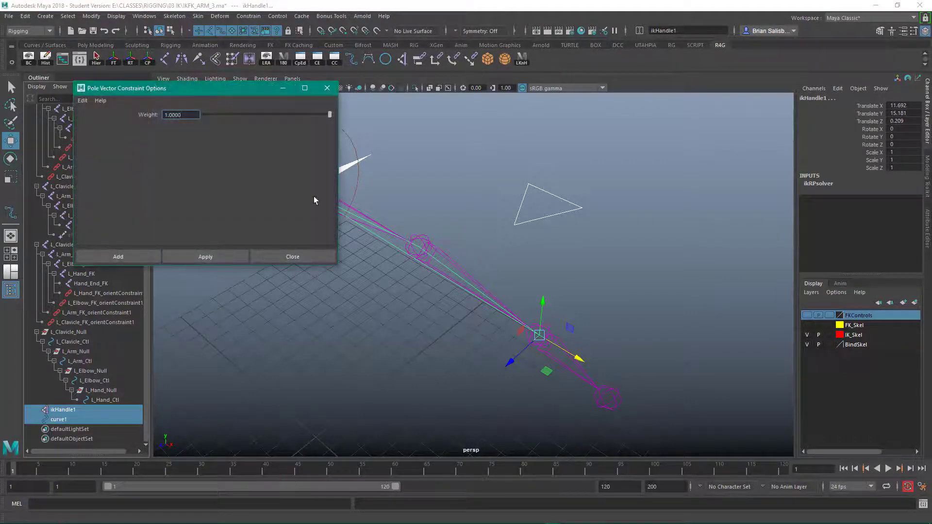
pyautogui.click(205, 256)
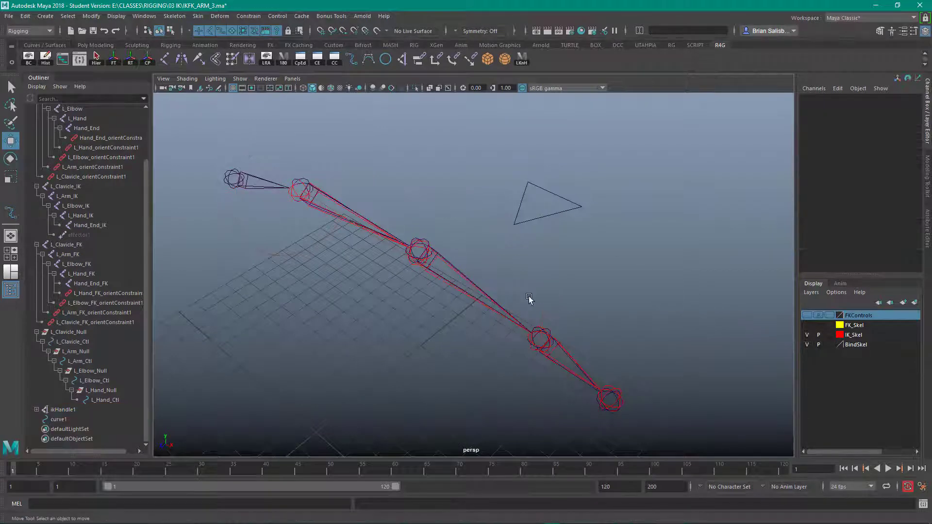
pyautogui.moveTo(529, 297); pyautogui.dragTo(434, 306)
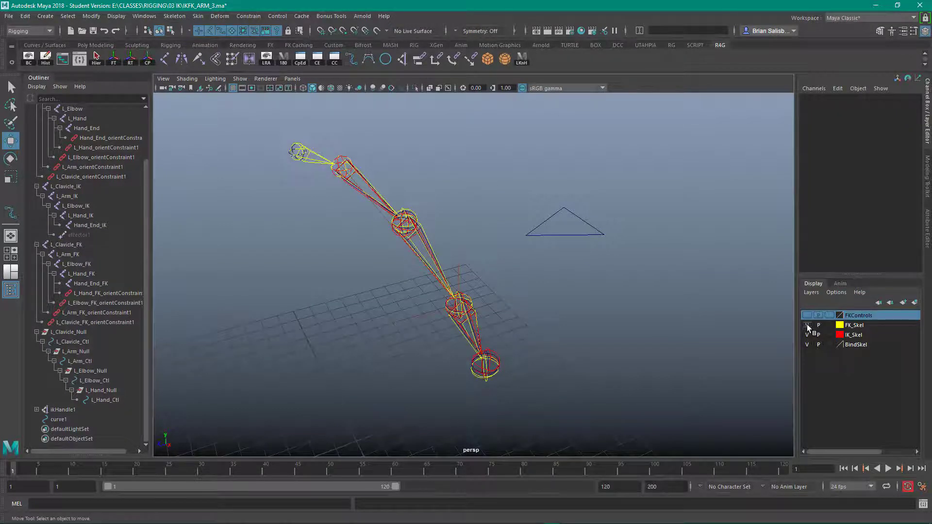
# Step: Show the yellow FK_Skel layer over the red IK arm
pyautogui.click(807, 325)
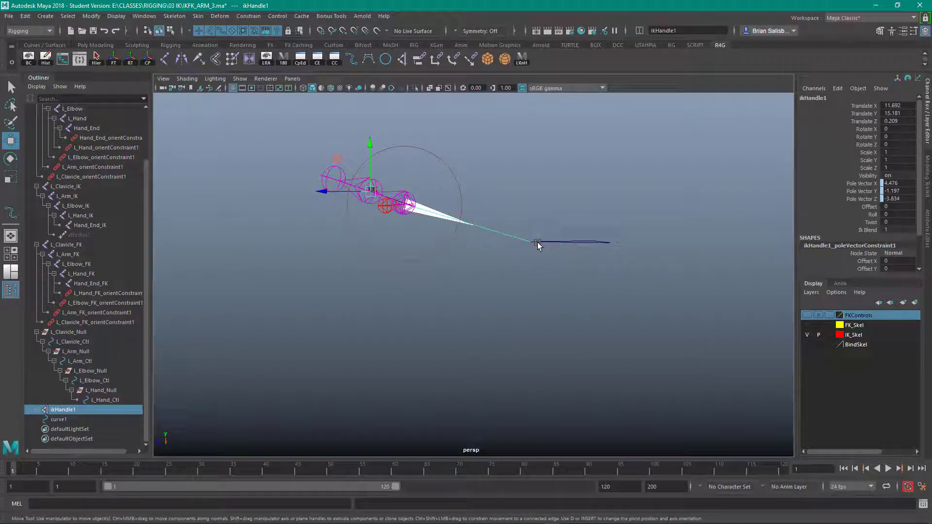
# Step: Reframe on the arm, clear the selection and select ikHandle1 to test the pole vector
pyautogui.moveTo(537, 242); pyautogui.dragTo(482, 230)
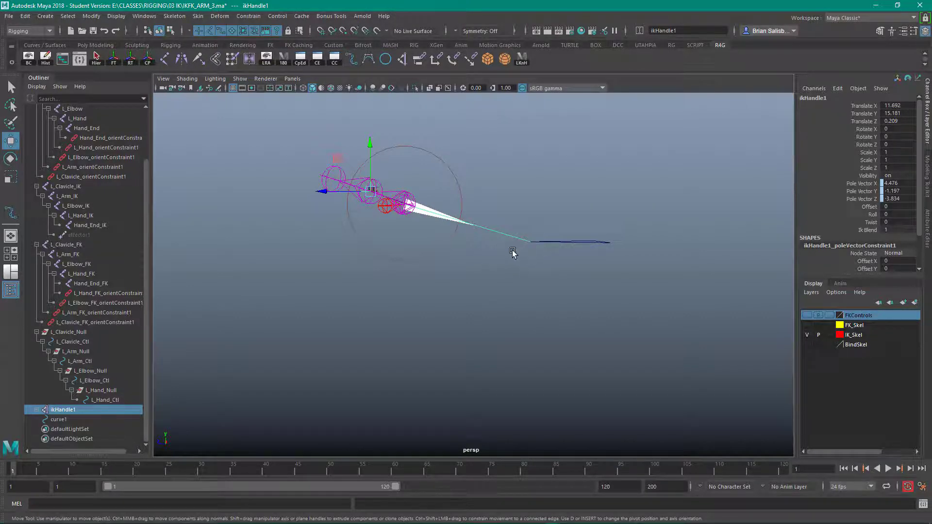
pyautogui.moveTo(513, 253); pyautogui.dragTo(417, 224)
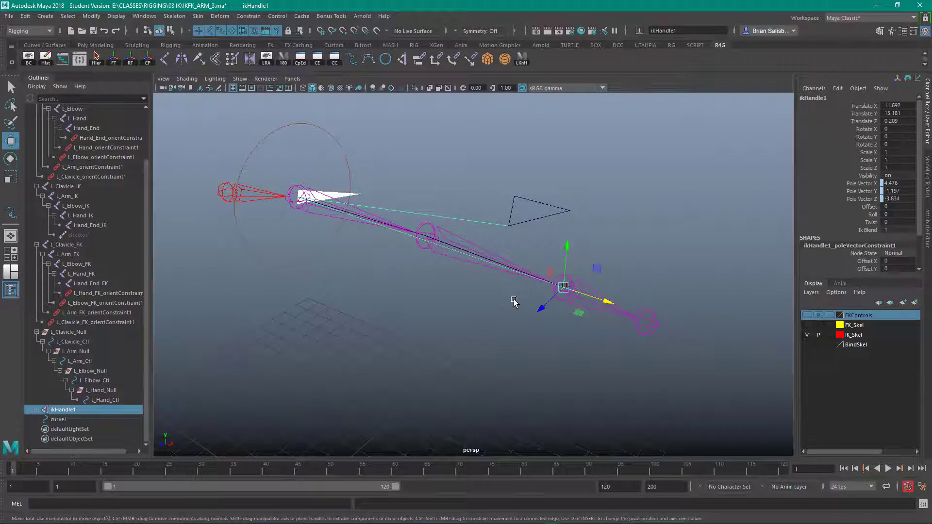
pyautogui.click(598, 198)
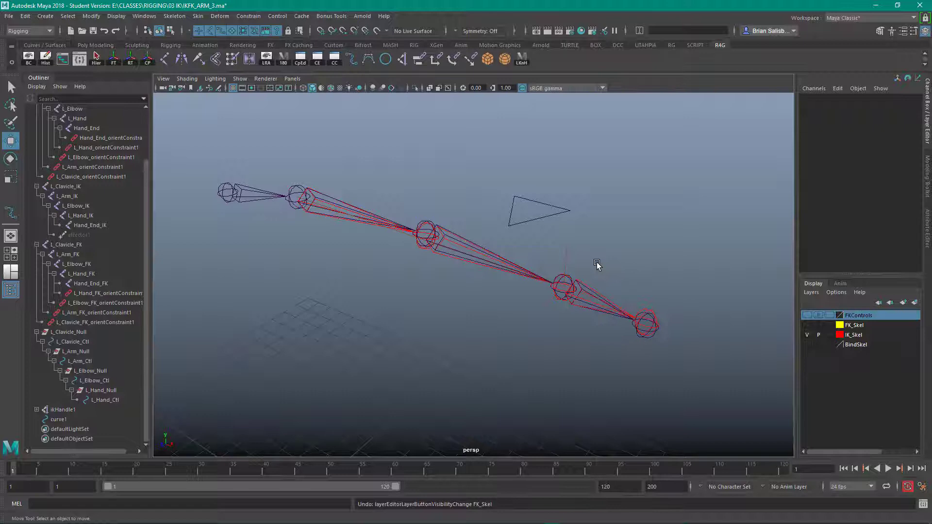
pyautogui.click(62, 409)
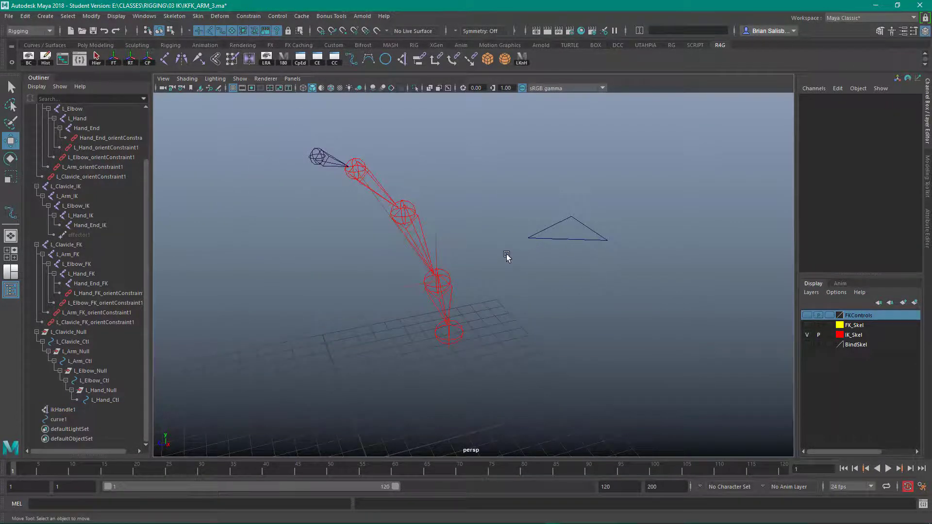
# Step: Orbit around the IK arm to confirm the elbow follows the triangle control
pyautogui.moveTo(505, 257); pyautogui.dragTo(467, 251)
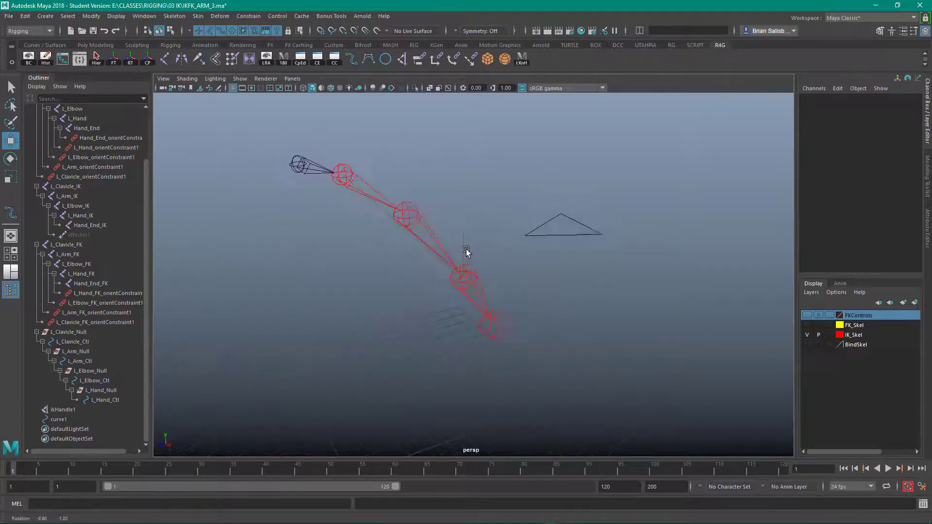
pyautogui.moveTo(467, 250); pyautogui.dragTo(377, 289)
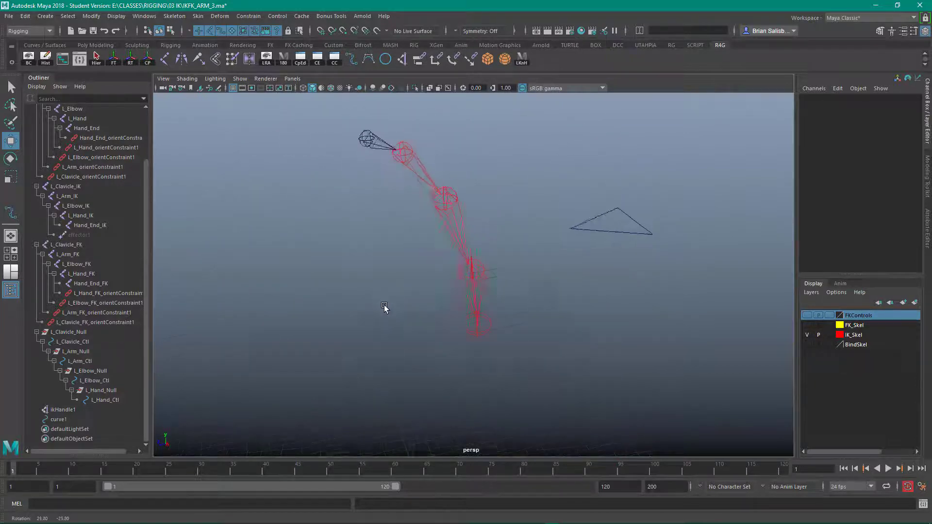
pyautogui.moveTo(384, 309); pyautogui.dragTo(391, 317)
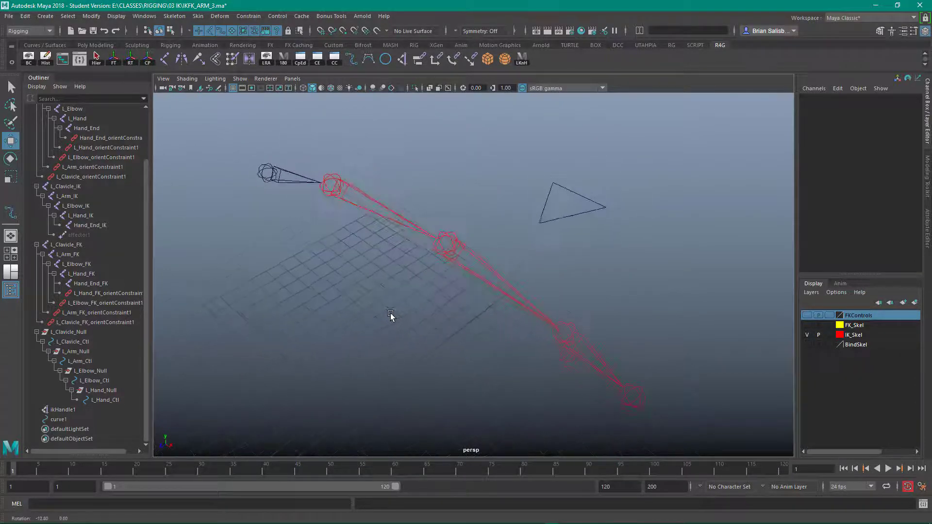
pyautogui.moveTo(392, 315); pyautogui.dragTo(389, 312)
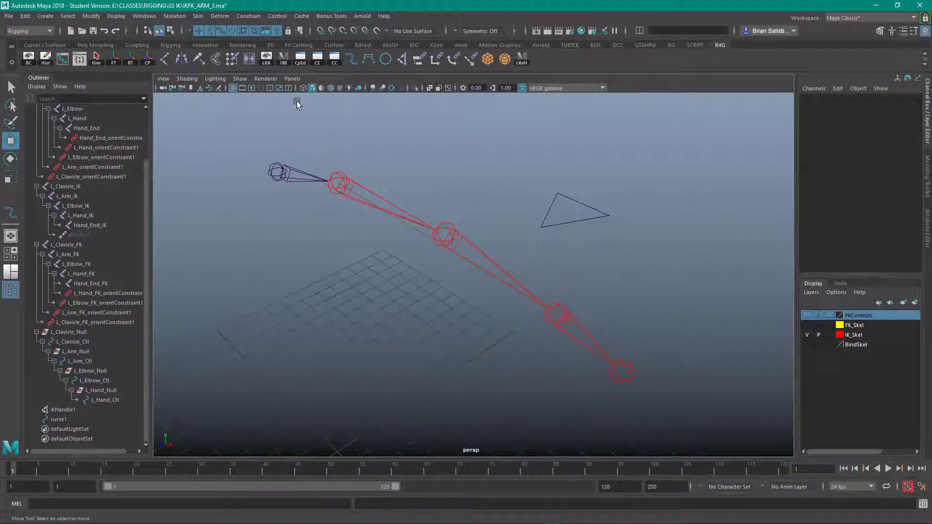
# Step: Switch to the Modeling menu set and browse the Mesh Tools menu
pyautogui.click(25, 30)
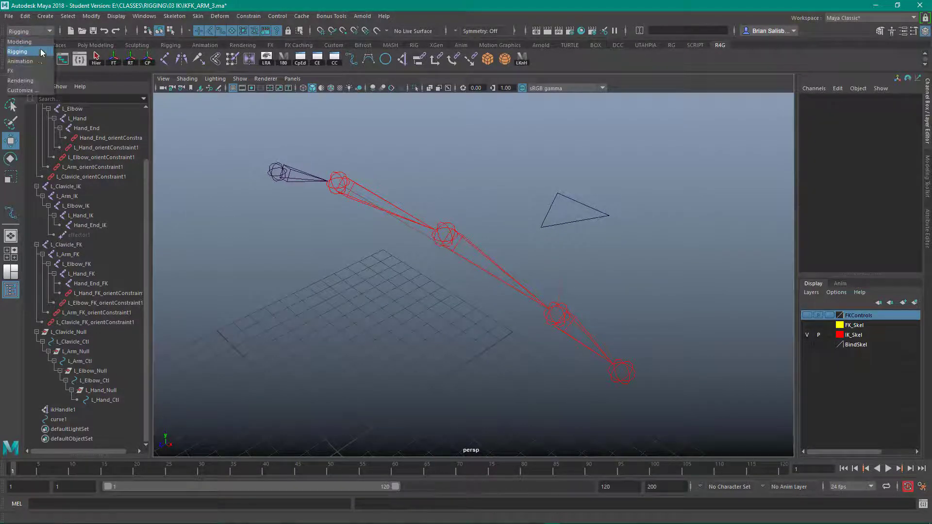
pyautogui.click(19, 42)
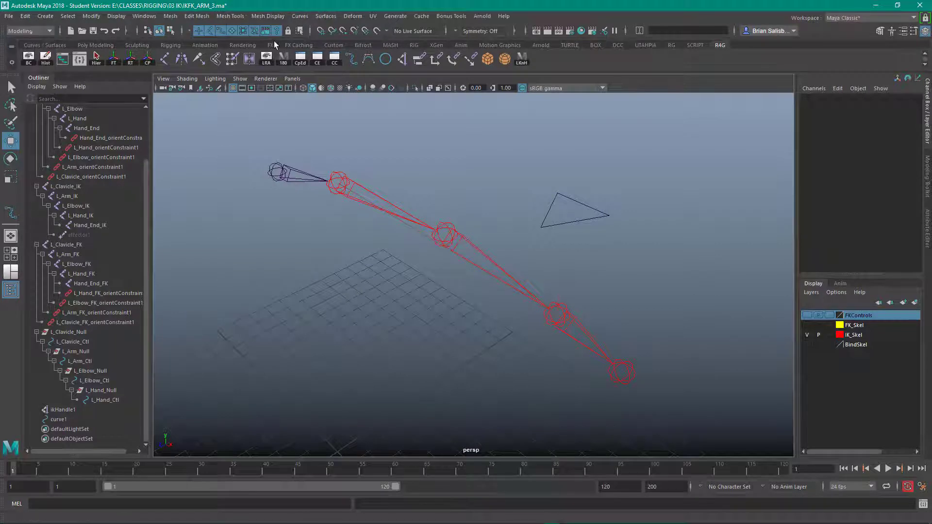
pyautogui.click(229, 17)
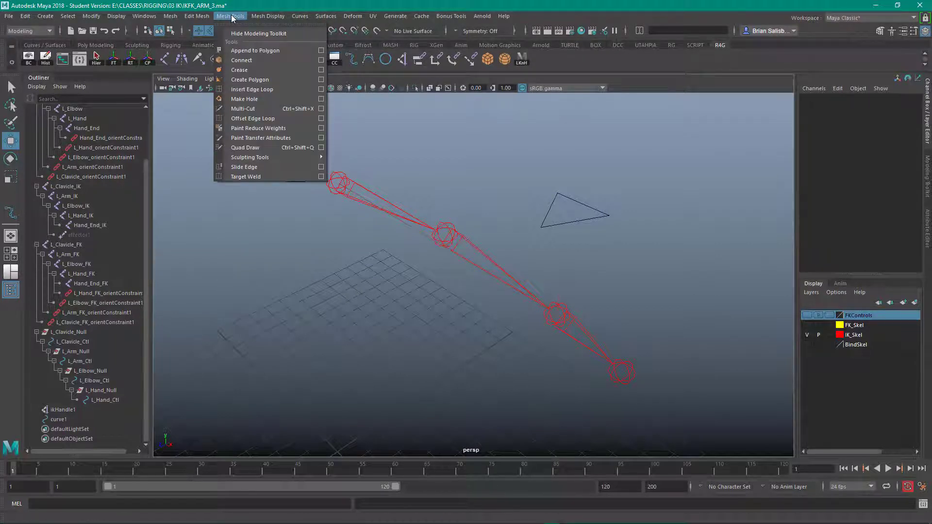
pyautogui.moveTo(249, 79)
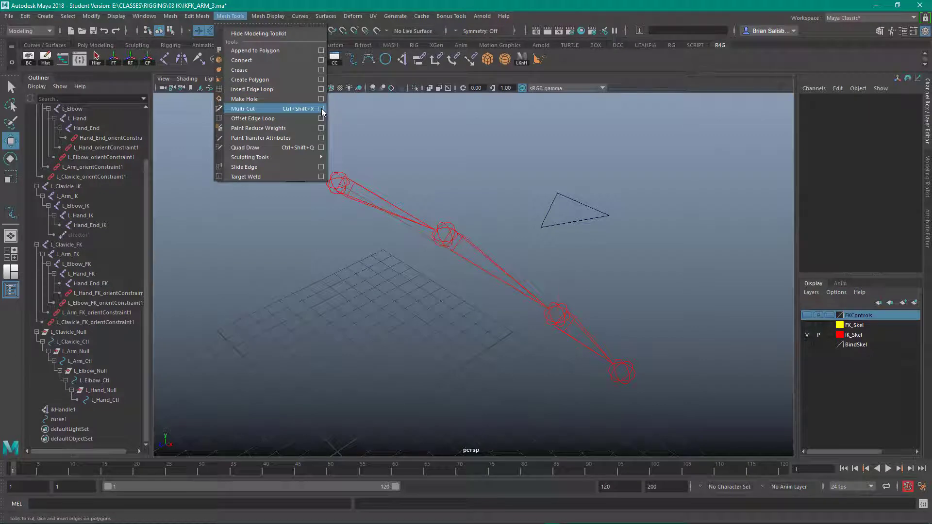
pyautogui.moveTo(537, 65)
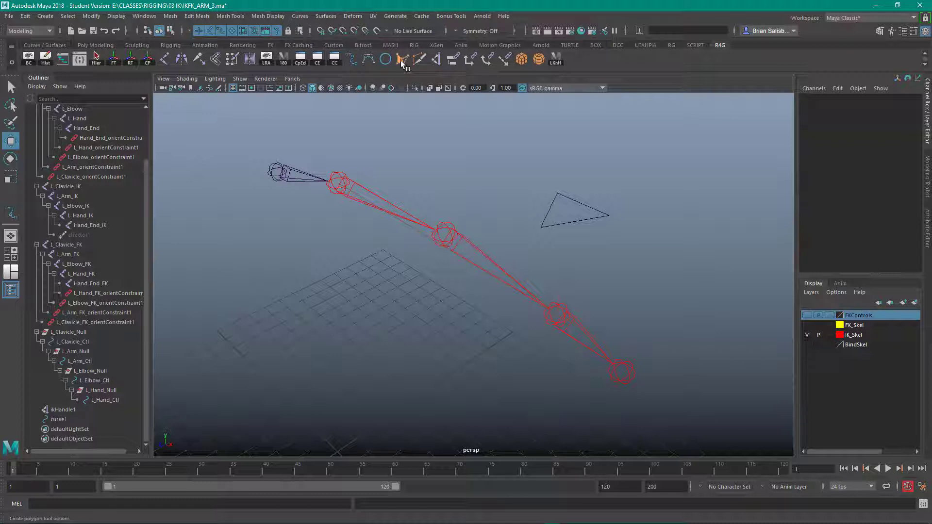
# Step: Create polySurface1 by placing polygon points on shoulder, elbow and wrist, then inspect it
pyautogui.click(402, 59)
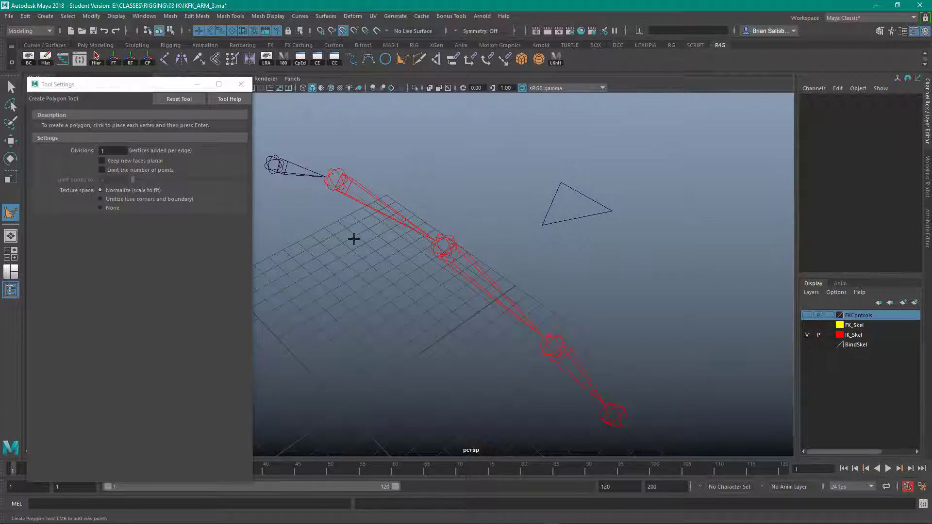
pyautogui.moveTo(348, 218)
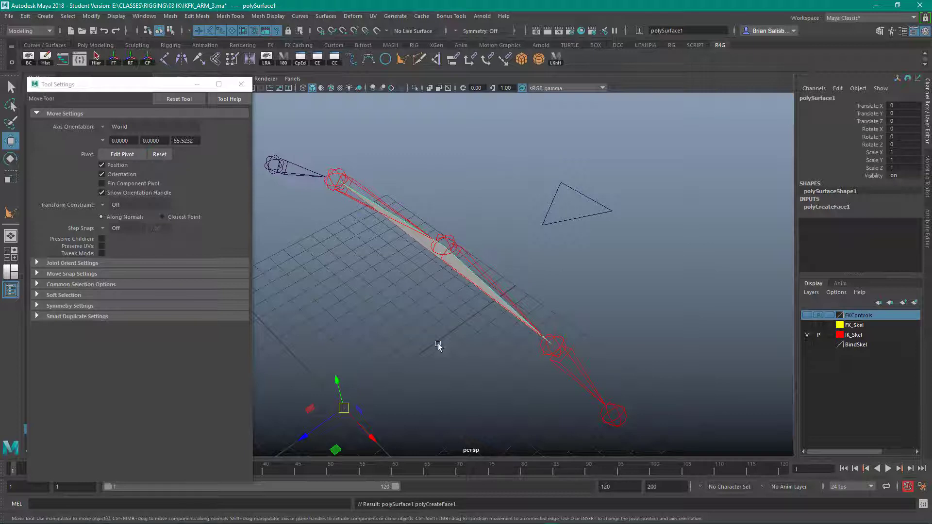
pyautogui.moveTo(350, 358)
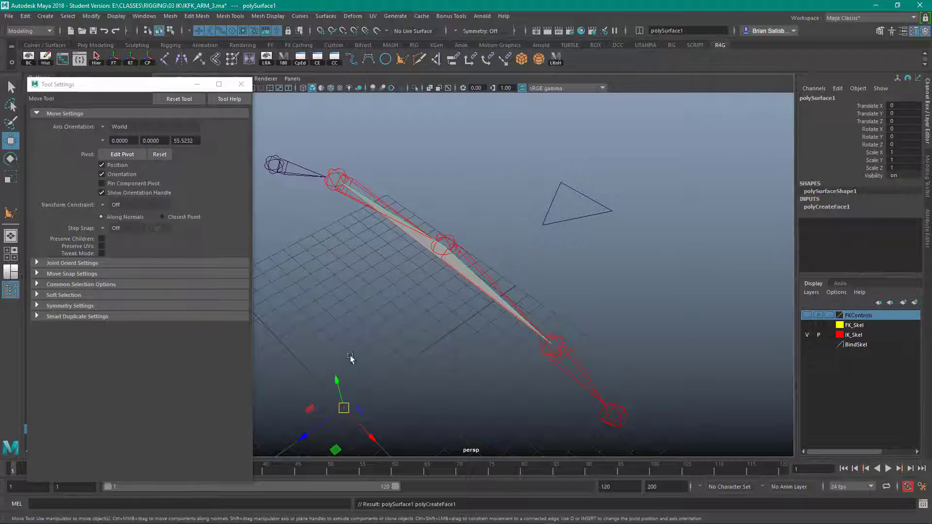
pyautogui.moveTo(350, 356); pyautogui.dragTo(454, 263)
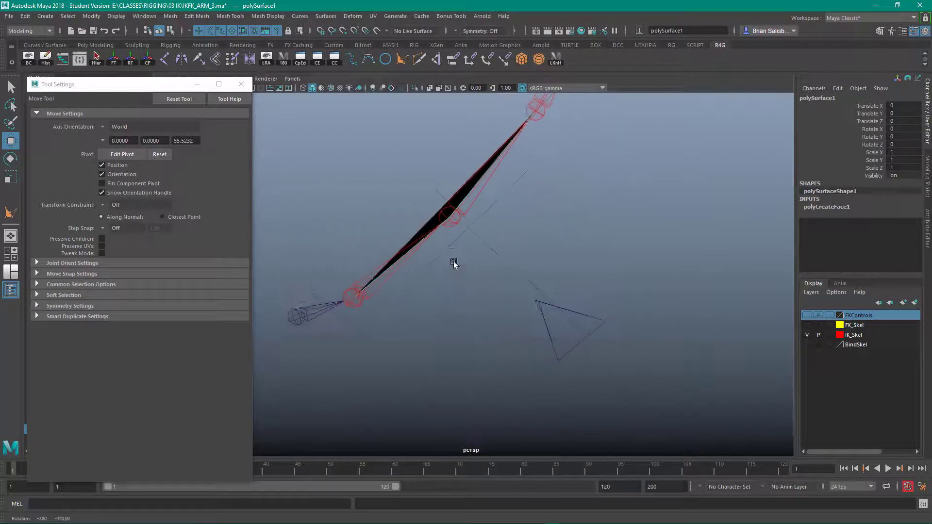
pyautogui.moveTo(453, 263); pyautogui.dragTo(462, 369)
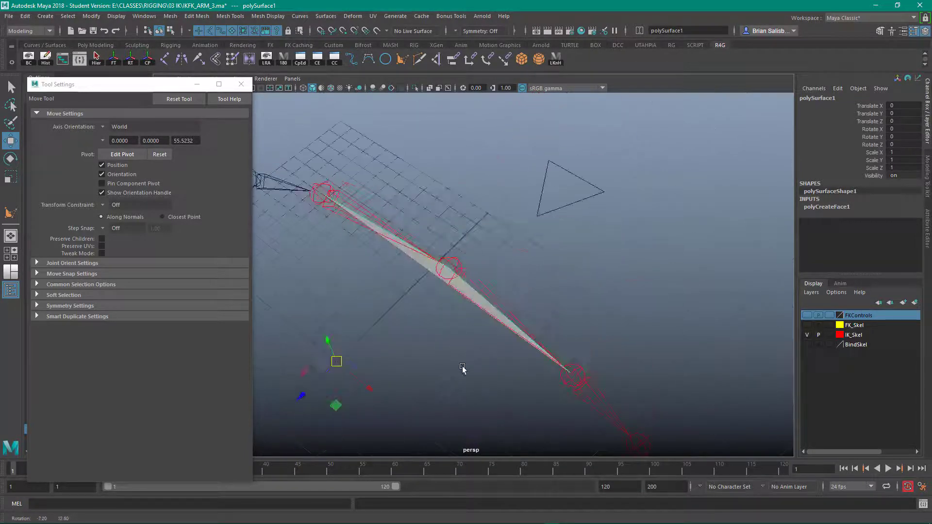
pyautogui.moveTo(464, 369); pyautogui.dragTo(460, 247)
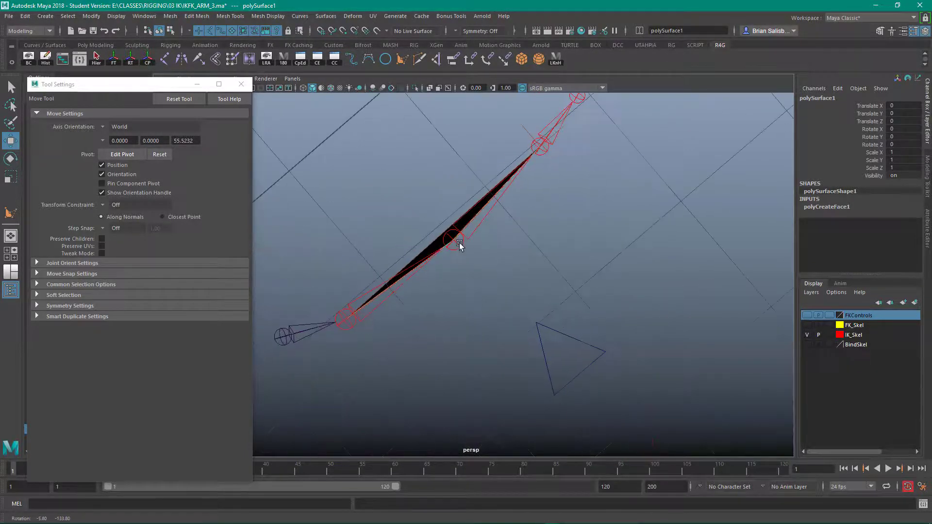
pyautogui.moveTo(475, 238); pyautogui.dragTo(457, 238)
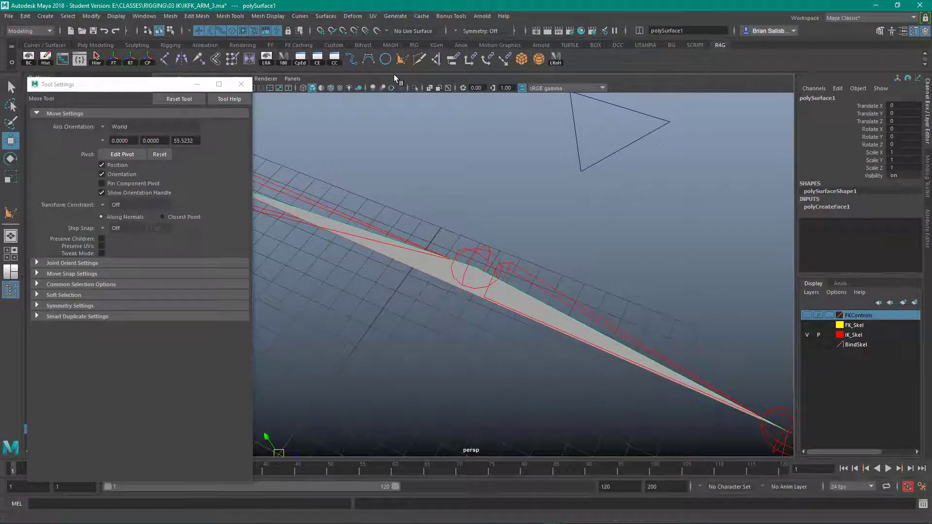
pyautogui.click(419, 59)
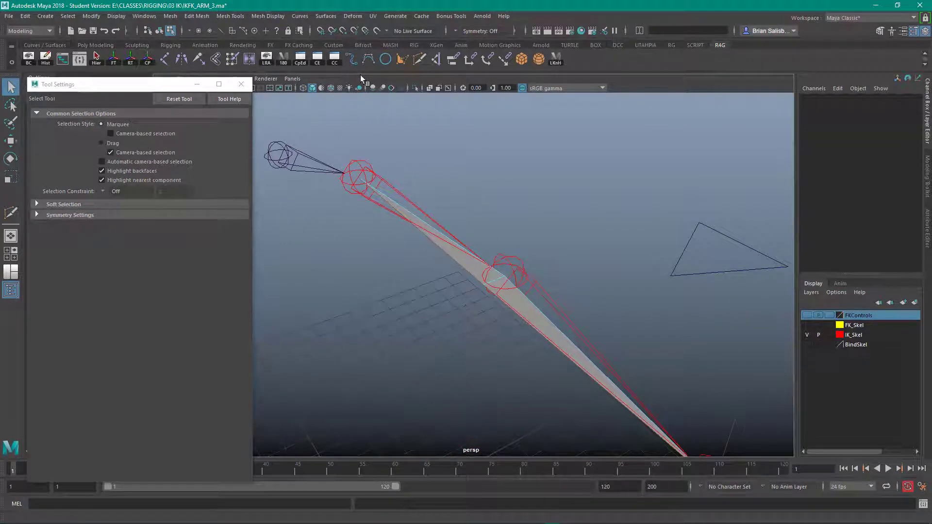
# Step: Draw linear EP curve2 snapped at the elbow joint and close the Tool Settings window
pyautogui.click(351, 59)
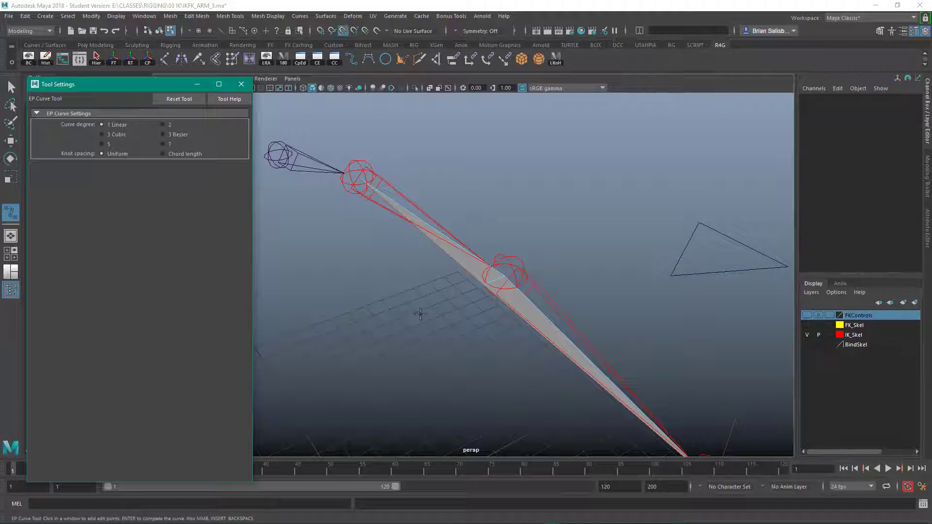
pyautogui.moveTo(481, 287)
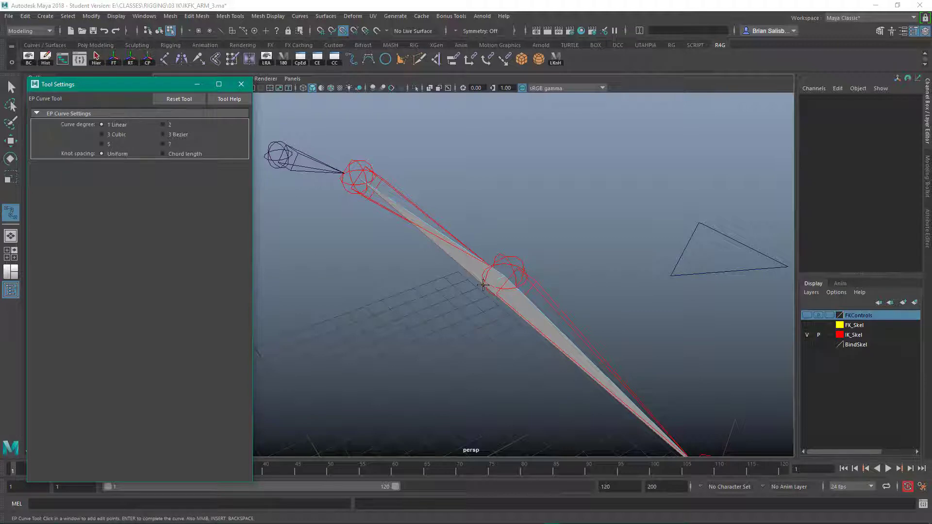
pyautogui.click(482, 284)
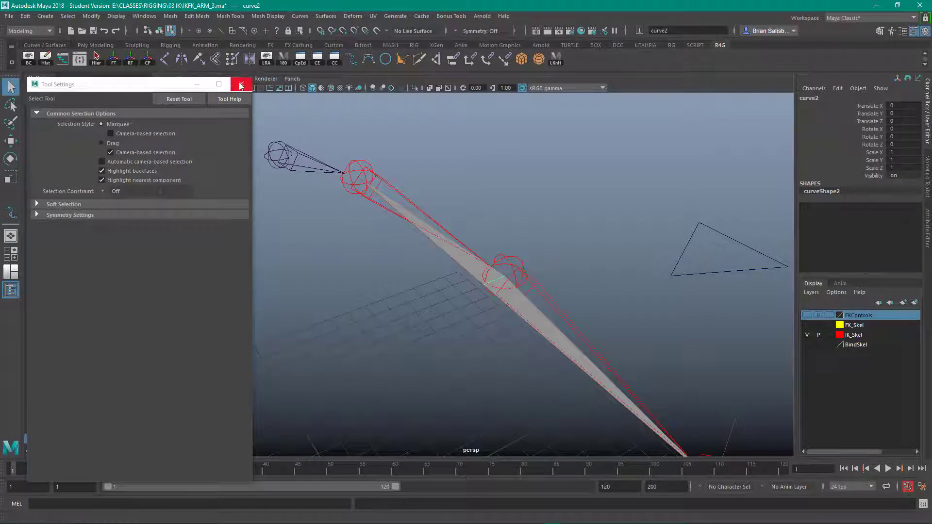
pyautogui.click(239, 85)
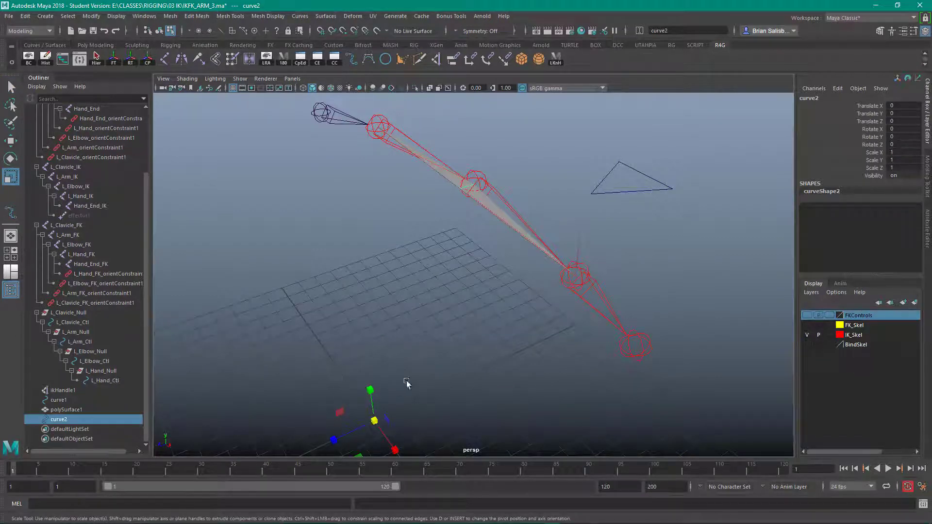
pyautogui.moveTo(429, 362)
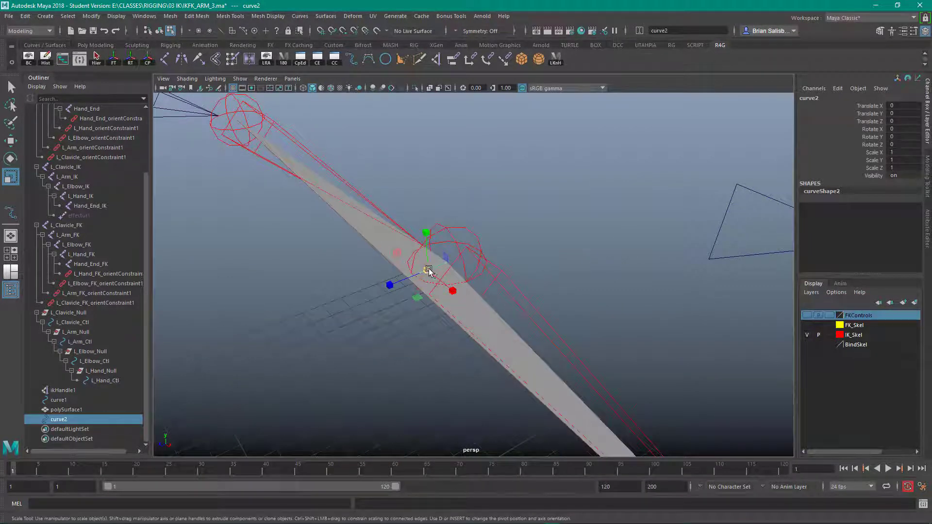
# Step: Scale curve2 up to about 12.5 into a long straight line through the elbow
pyautogui.moveTo(427, 268); pyautogui.dragTo(510, 263)
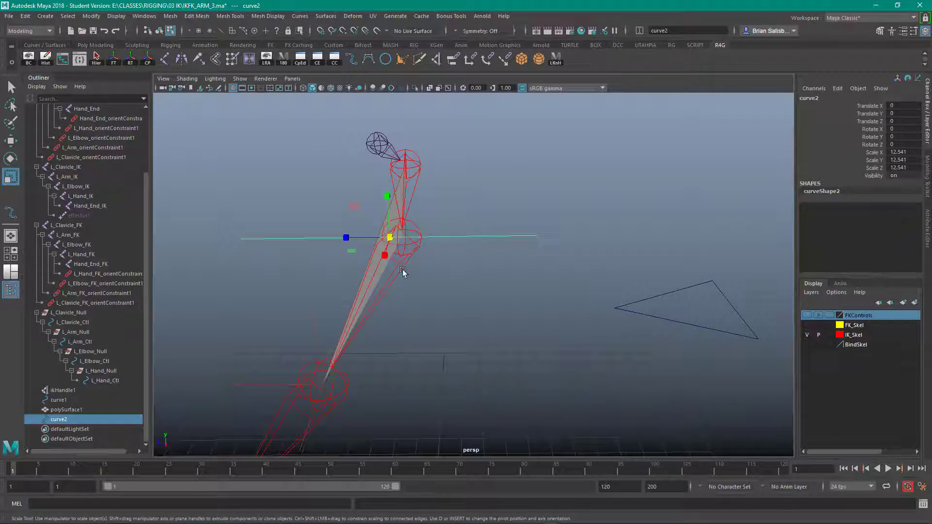
pyautogui.moveTo(404, 273); pyautogui.dragTo(473, 306)
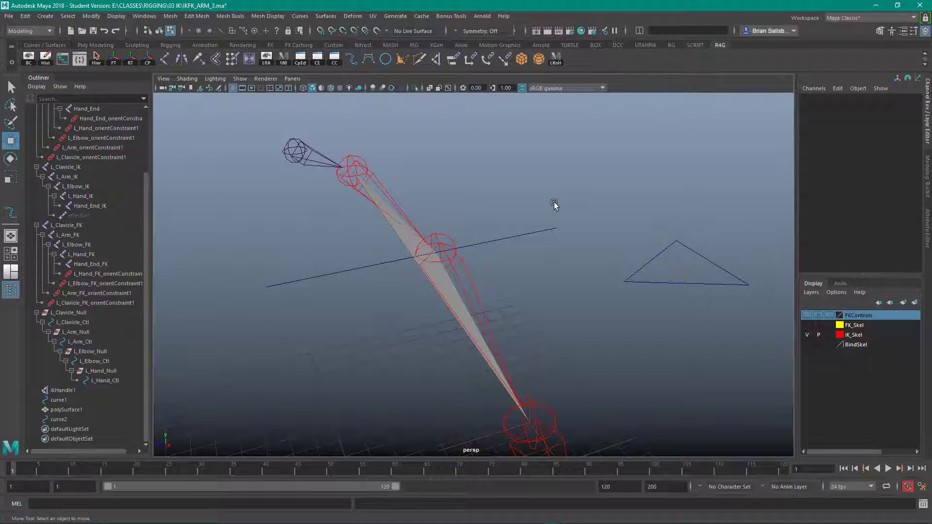
pyautogui.moveTo(547, 259)
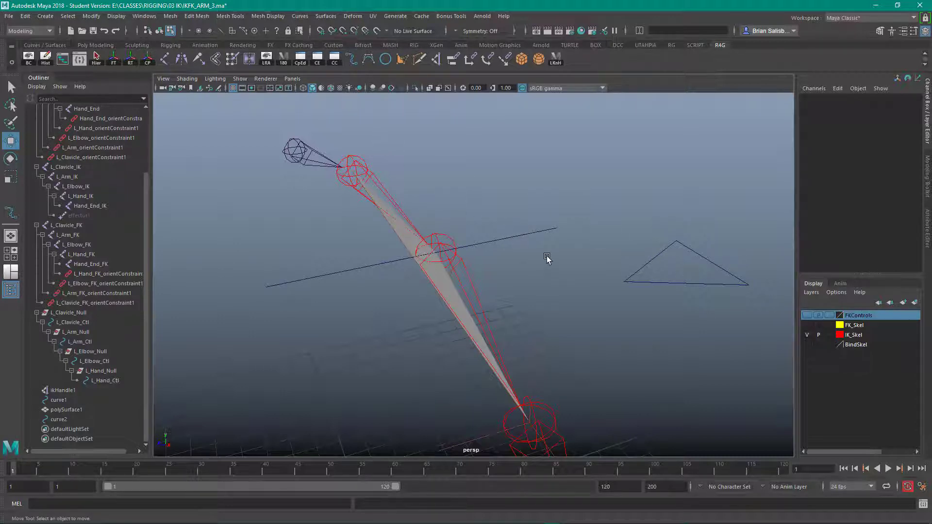
pyautogui.moveTo(568, 272)
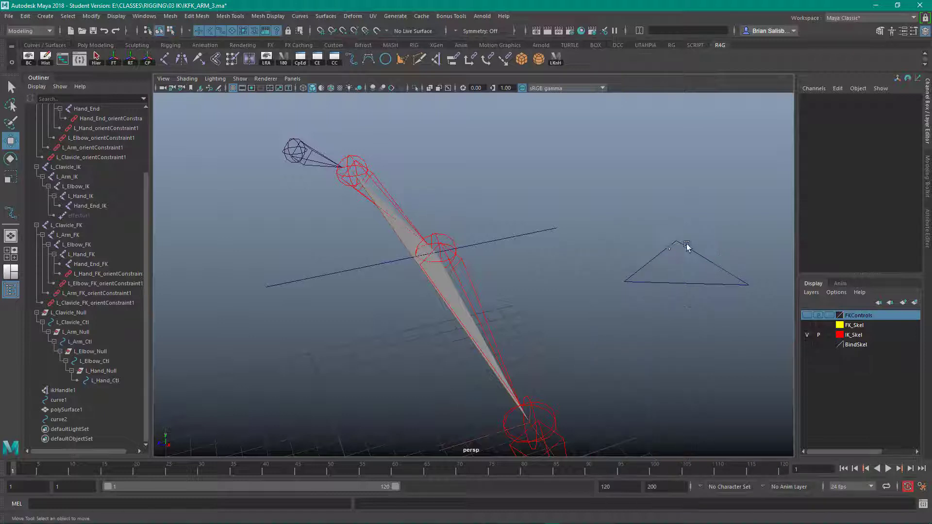
# Step: Move triangle curve1 with snapping onto the far end of helper curve2 behind the elbow
pyautogui.click(686, 245)
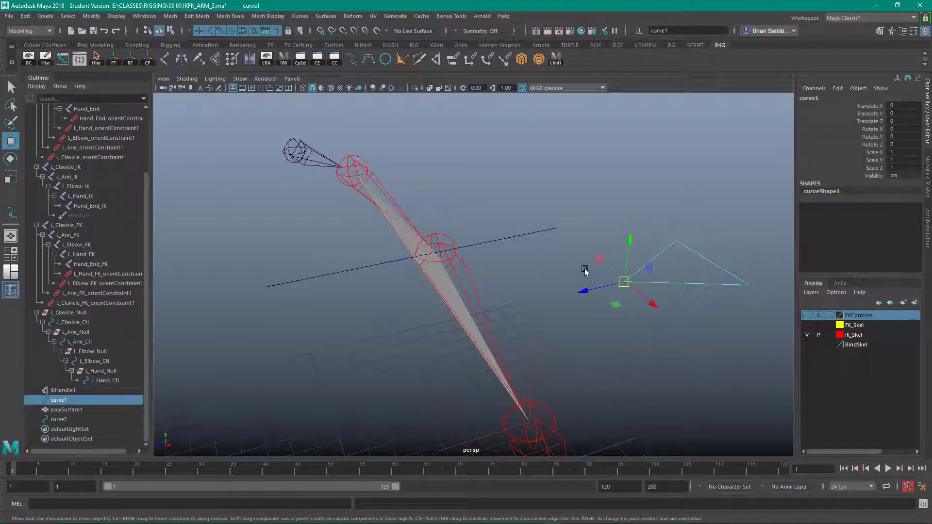
pyautogui.moveTo(585, 271); pyautogui.dragTo(555, 247)
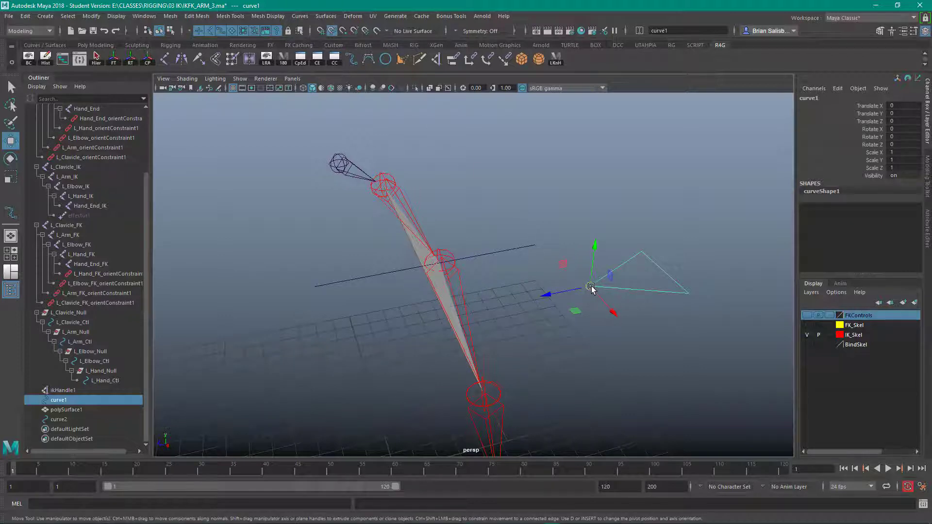
pyautogui.moveTo(591, 289); pyautogui.dragTo(523, 247)
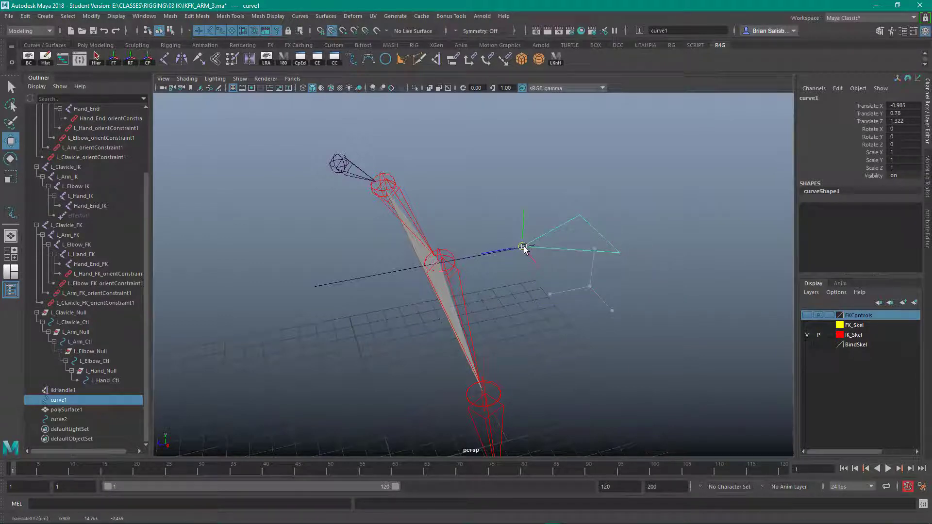
pyautogui.moveTo(523, 247); pyautogui.dragTo(530, 248)
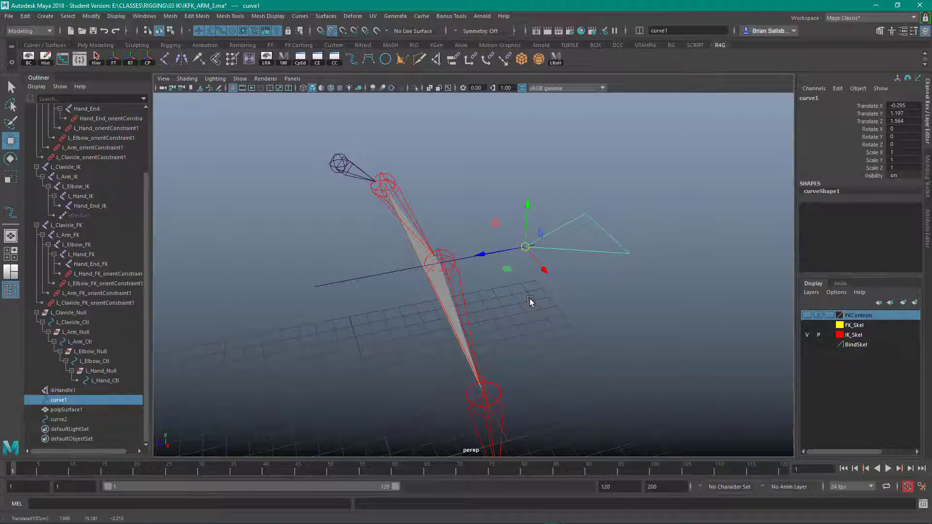
pyautogui.moveTo(535, 272)
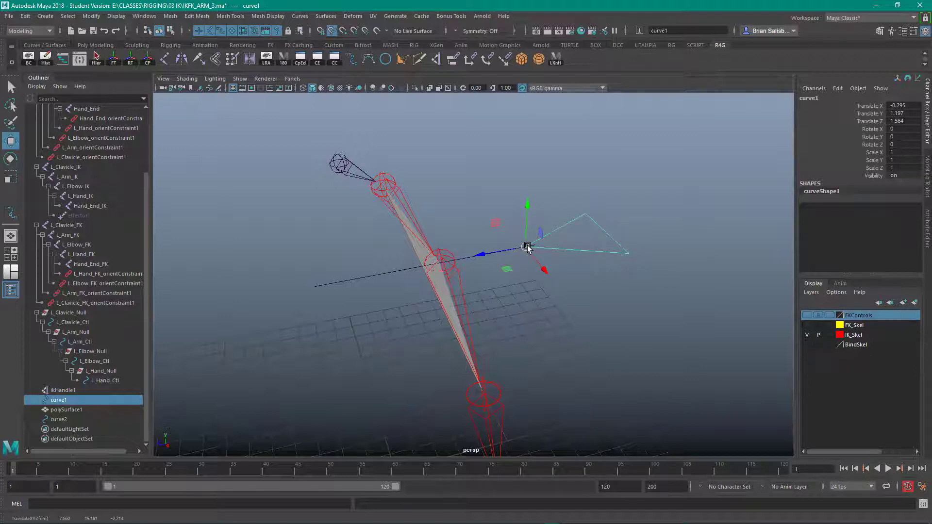
pyautogui.moveTo(527, 246); pyautogui.dragTo(350, 271)
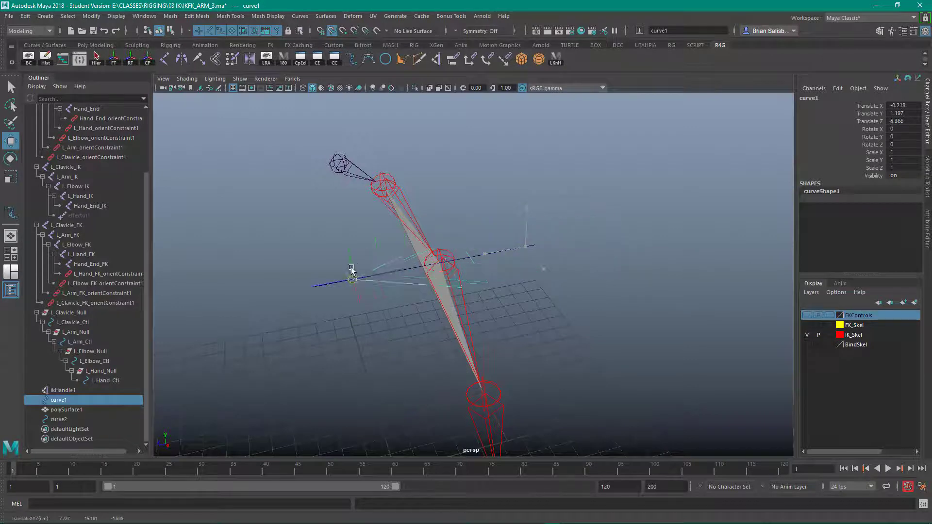
pyautogui.moveTo(351, 271); pyautogui.dragTo(526, 246)
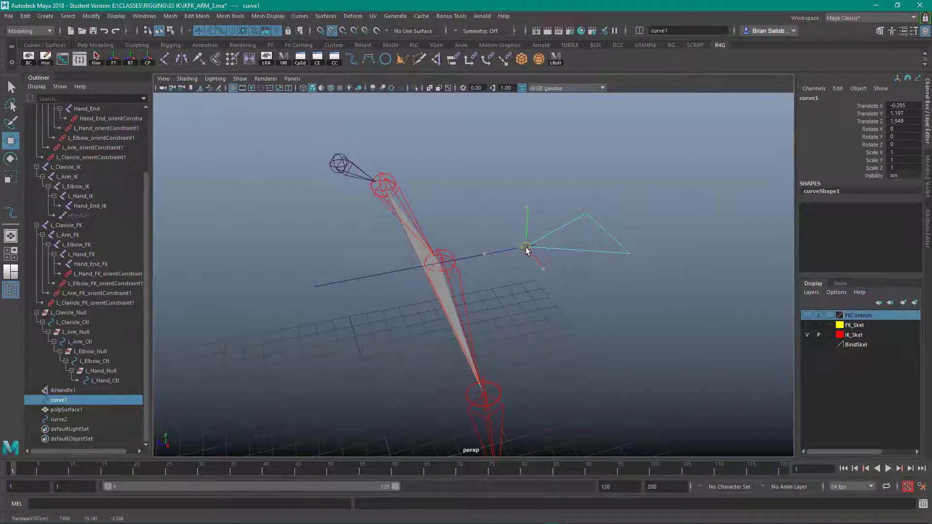
pyautogui.moveTo(526, 250); pyautogui.dragTo(488, 279)
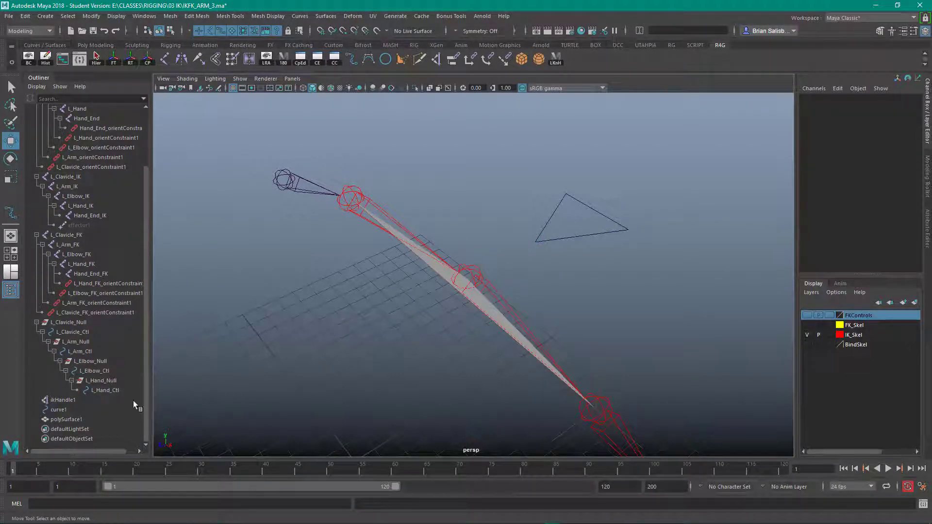
# Step: Select curve1 with ikHandle1 and apply a Pole Vector constraint
pyautogui.click(64, 419)
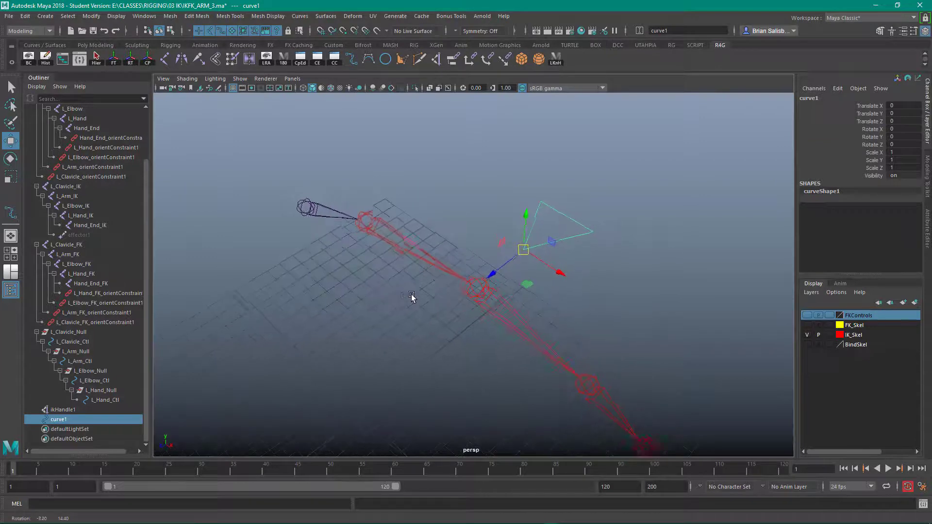
pyautogui.moveTo(414, 297); pyautogui.dragTo(433, 303)
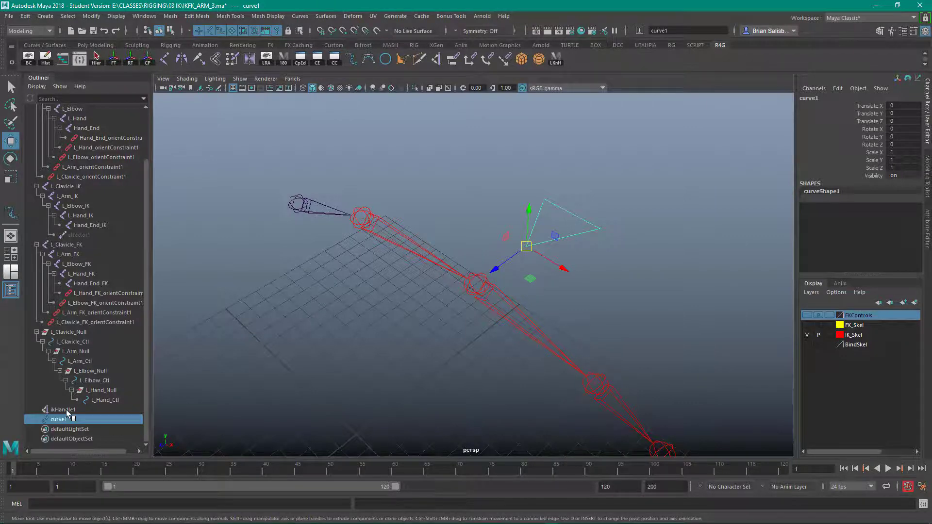
pyautogui.click(62, 410)
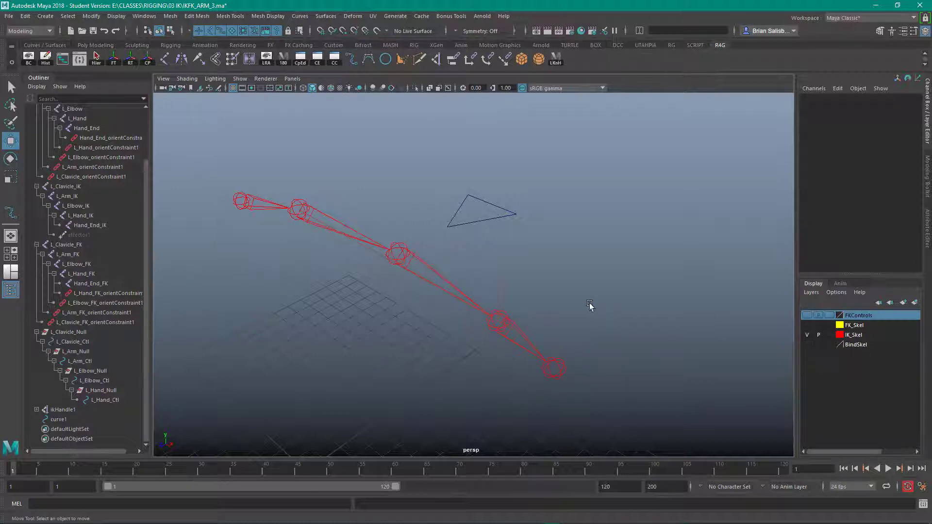
pyautogui.moveTo(586, 303)
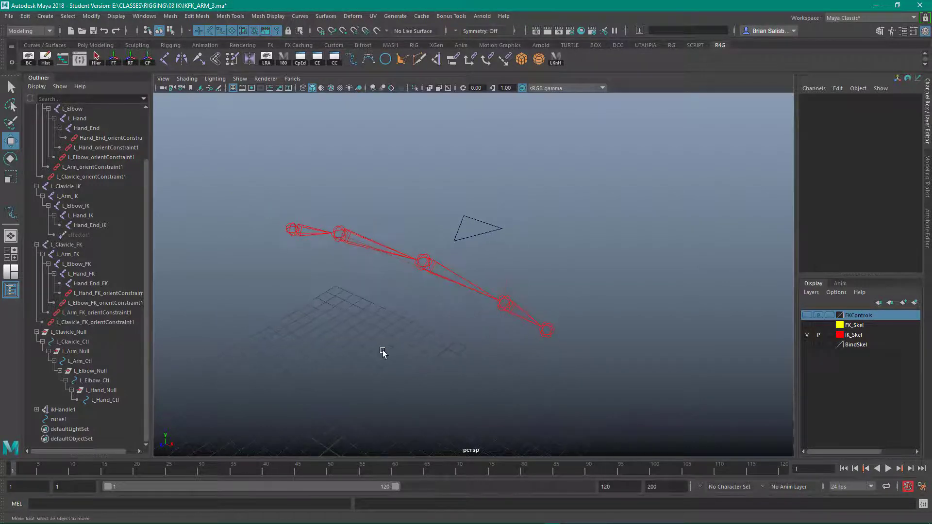
# Step: Create nurbsCircle1, scale it up and pull its CVs into a teardrop-shaped hand control
pyautogui.click(385, 59)
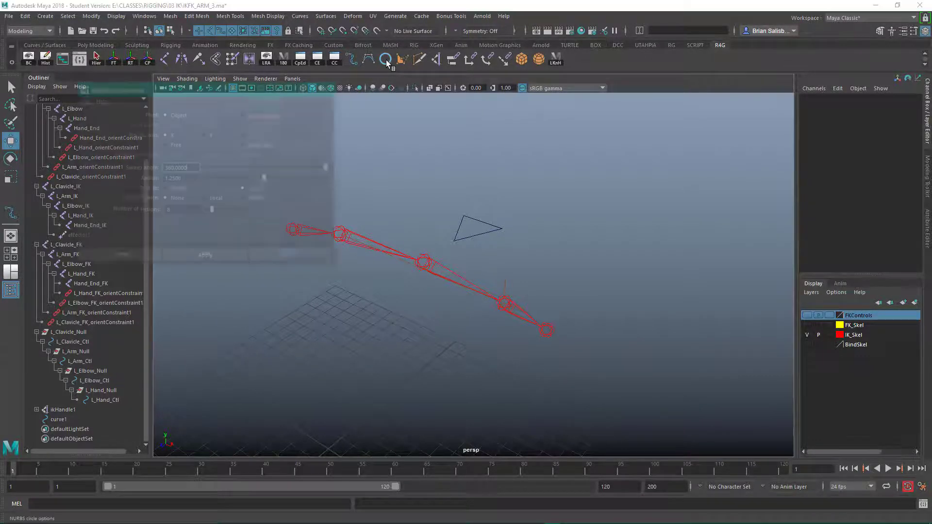
pyautogui.click(386, 59)
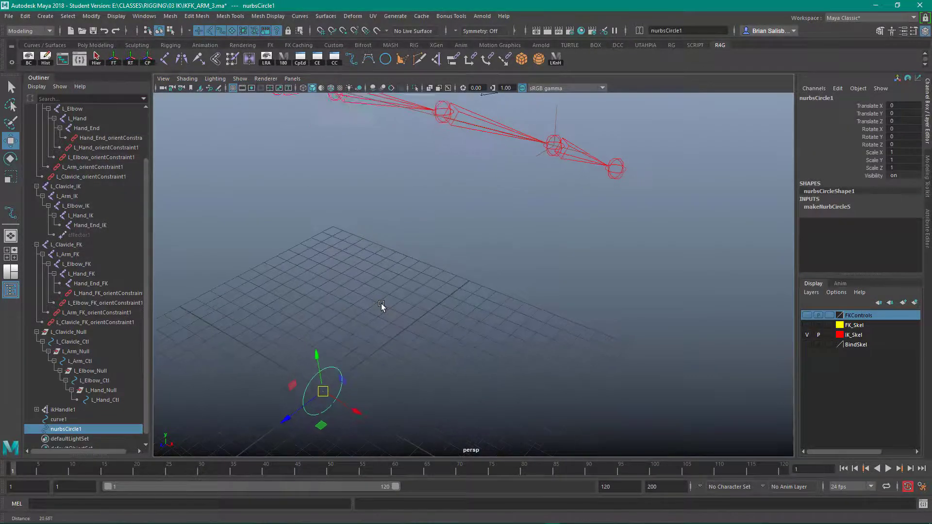
pyautogui.moveTo(380, 308); pyautogui.dragTo(341, 327)
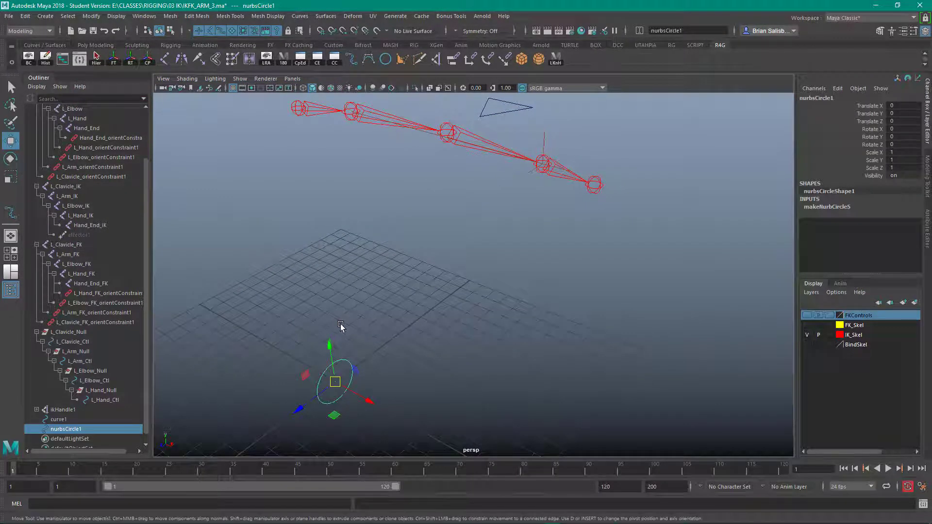
pyautogui.moveTo(335, 381); pyautogui.dragTo(345, 385)
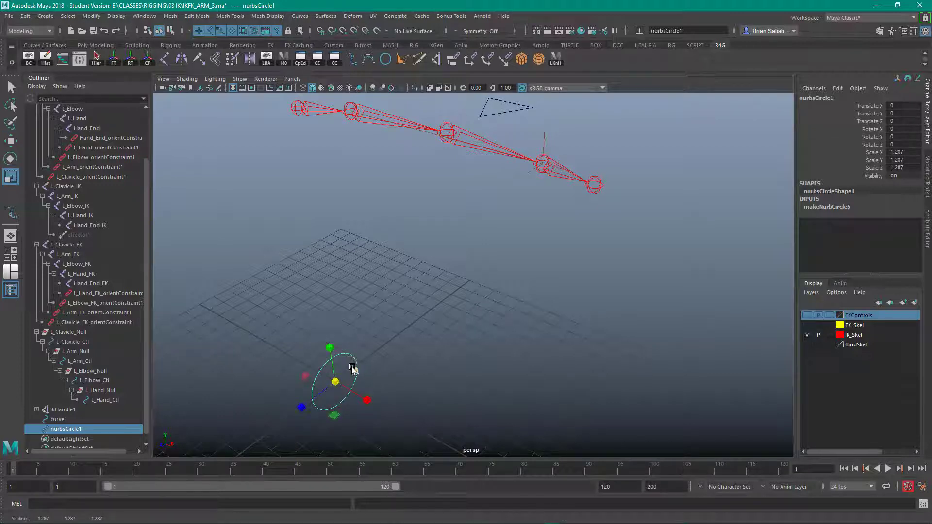
pyautogui.rightClick(352, 369)
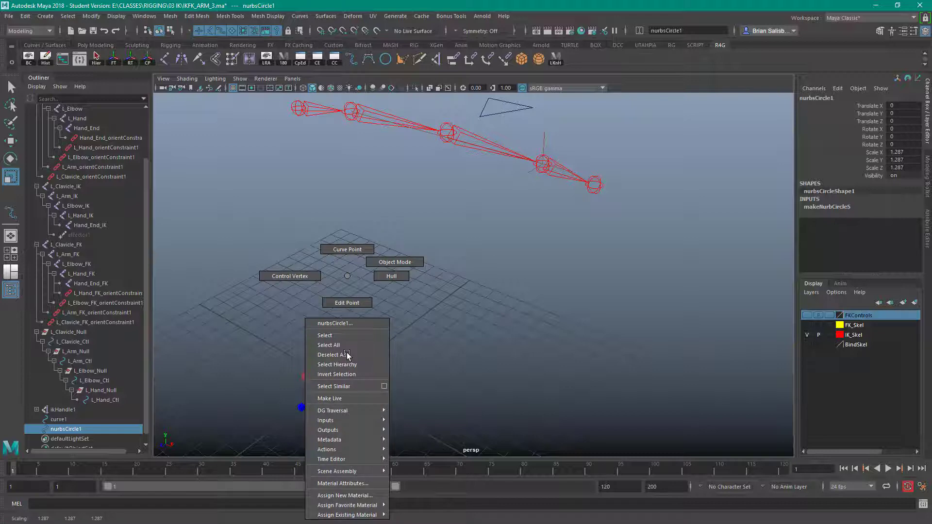
pyautogui.moveTo(289, 276)
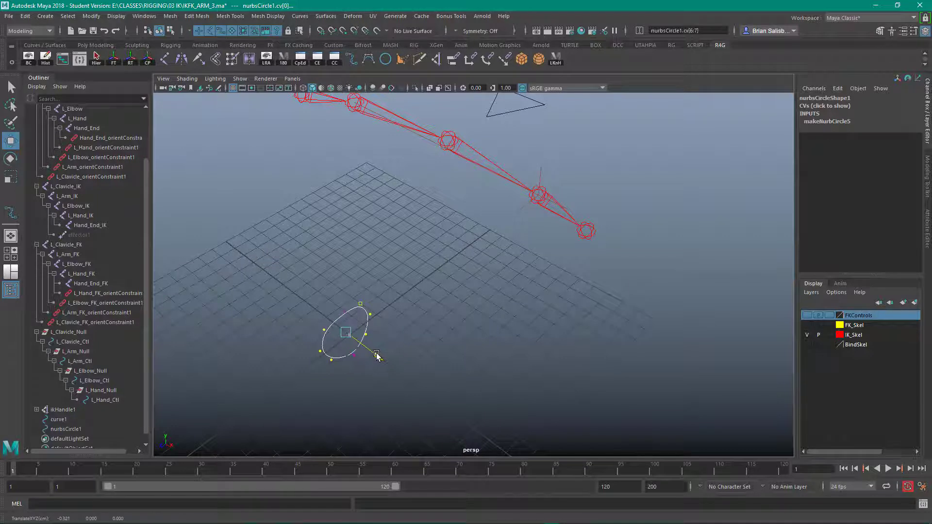
pyautogui.moveTo(375, 353); pyautogui.dragTo(387, 361)
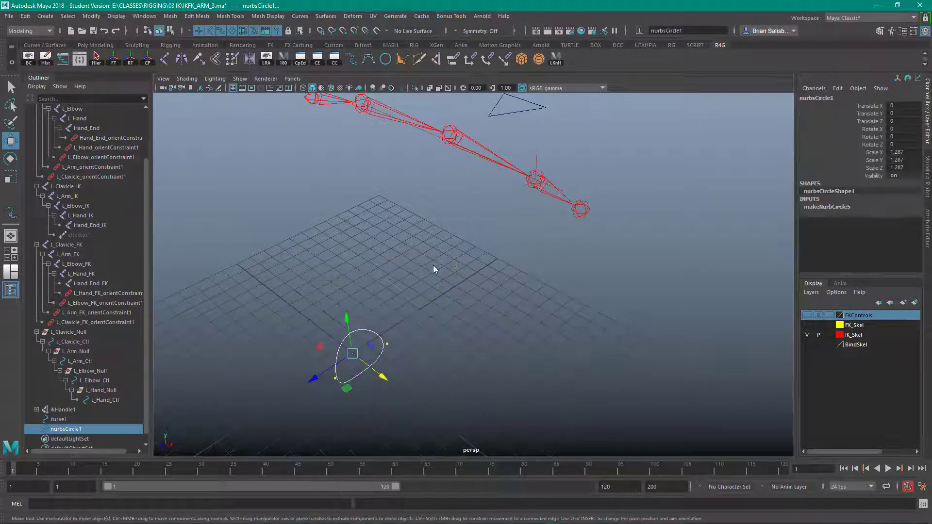
pyautogui.moveTo(433, 278)
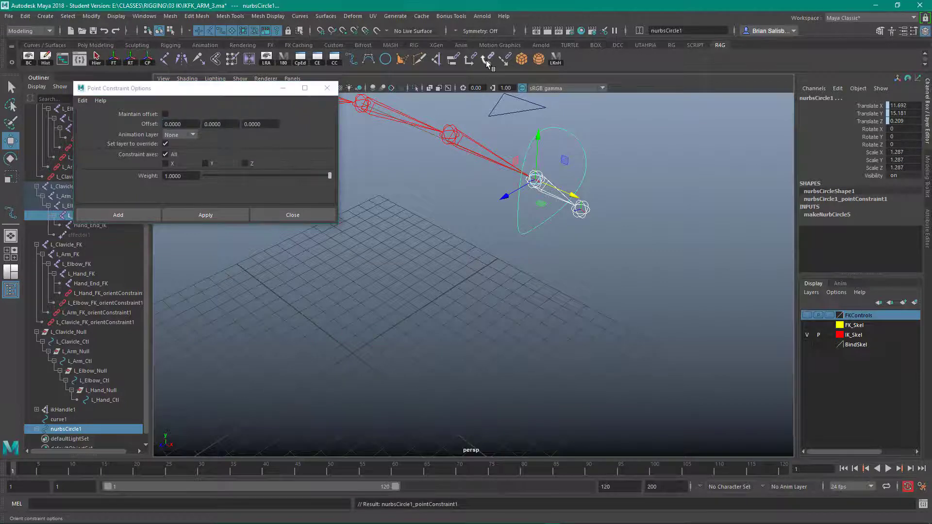
# Step: Orient constrain the circle to L_Hand_IK without offset, matching the hand joint's rotation
pyautogui.click(205, 257)
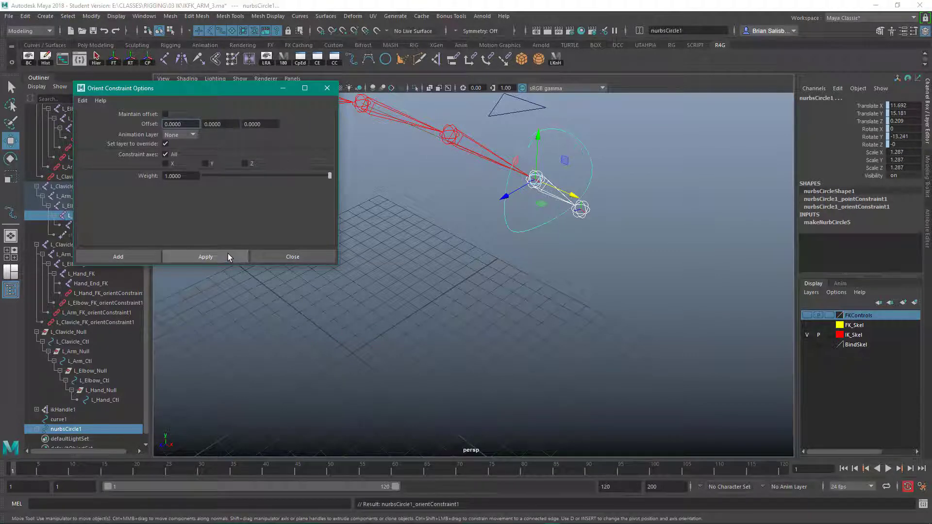
pyautogui.click(292, 257)
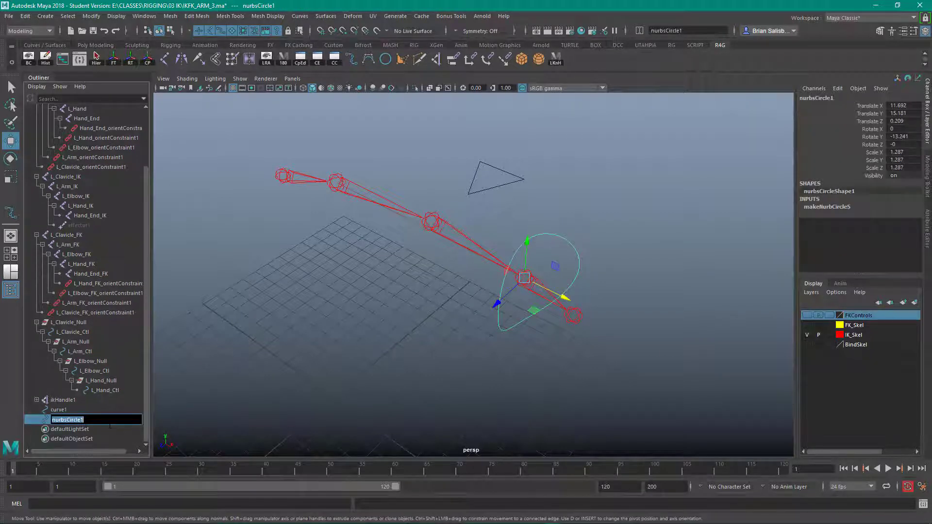
# Step: Rename curve1 to L_Arm_PVC and the hand control to L_Hand_IK_Ctl in the Outliner
pyautogui.write('Hand_IK_Ctl')
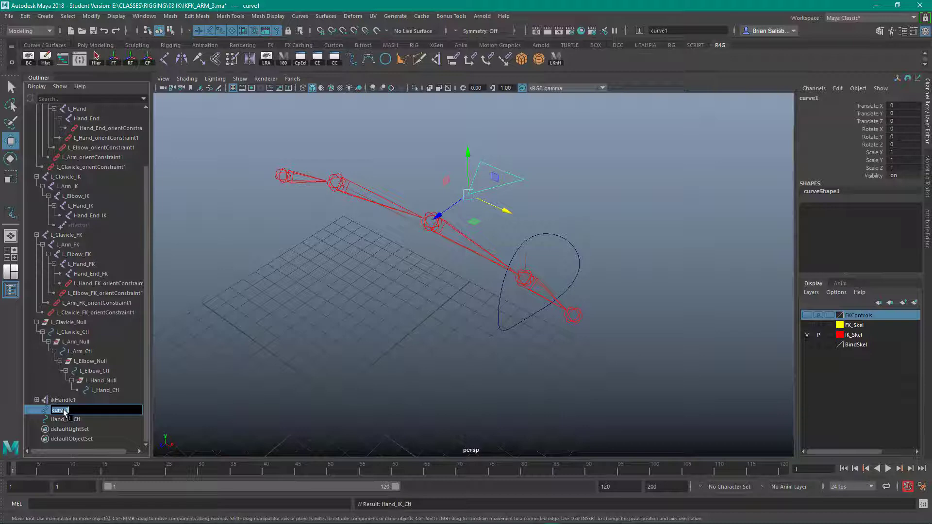
pyautogui.write('L')
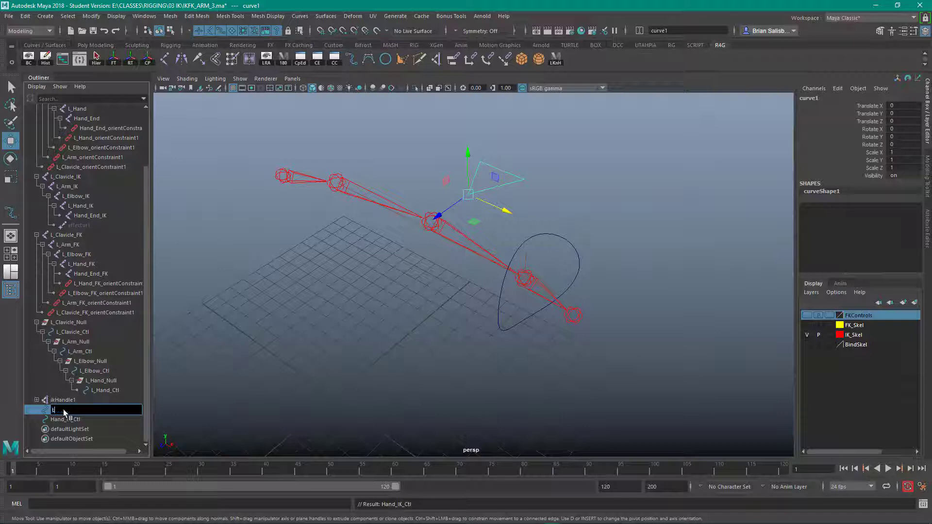
pyautogui.write('_Arm_PVC')
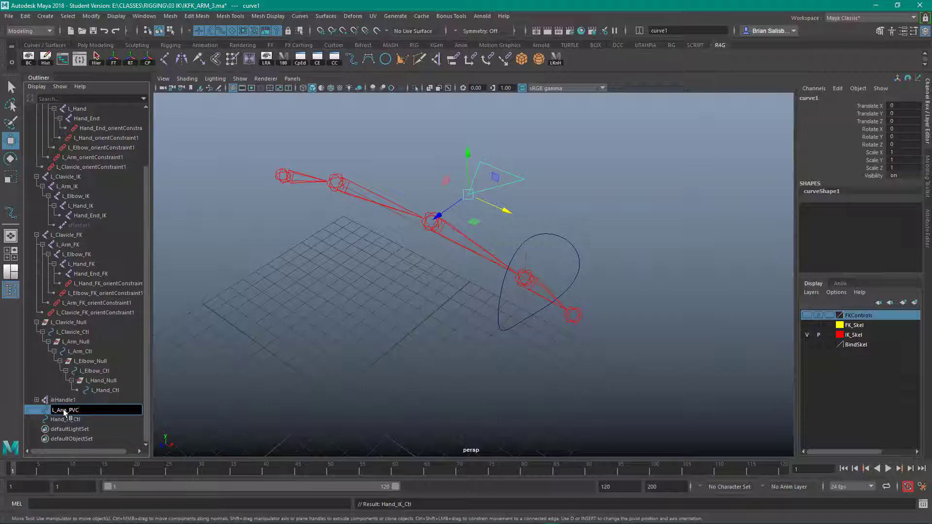
pyautogui.click(64, 409)
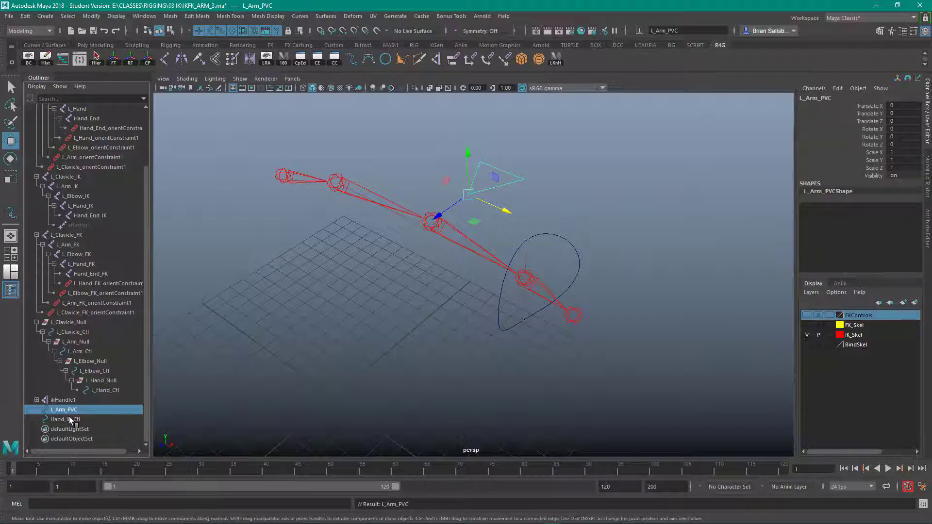
pyautogui.click(64, 419)
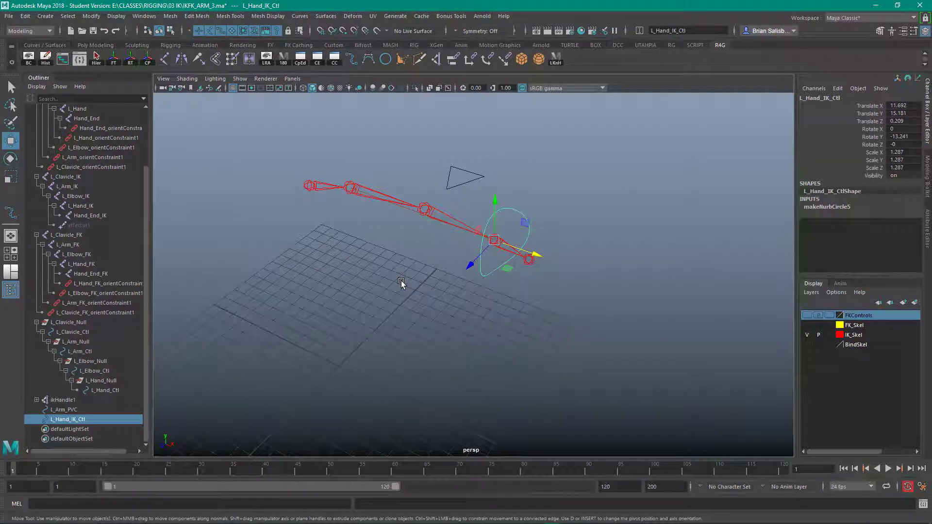
pyautogui.moveTo(398, 285)
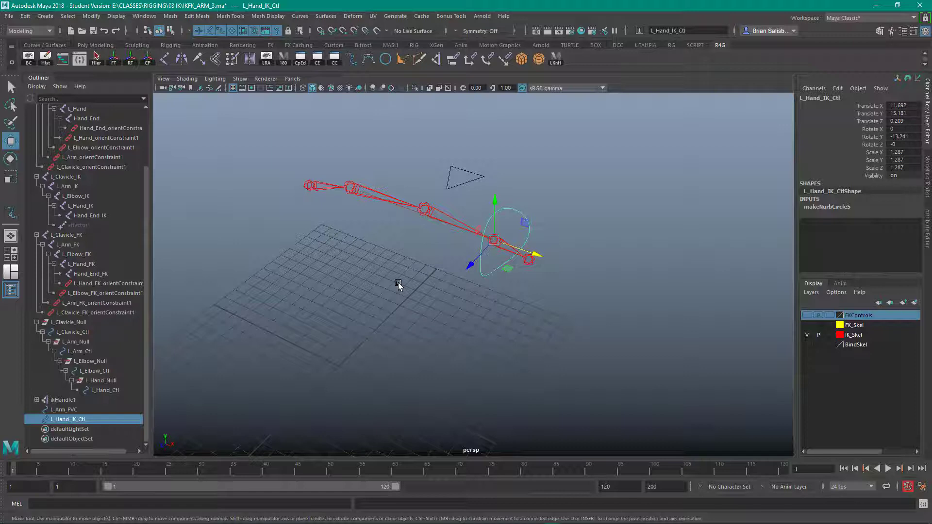
# Step: Create empty group L_Hand_IK_Null and point/orient constrain it to L_Hand_IK_Ctl without offset
pyautogui.click(381, 300)
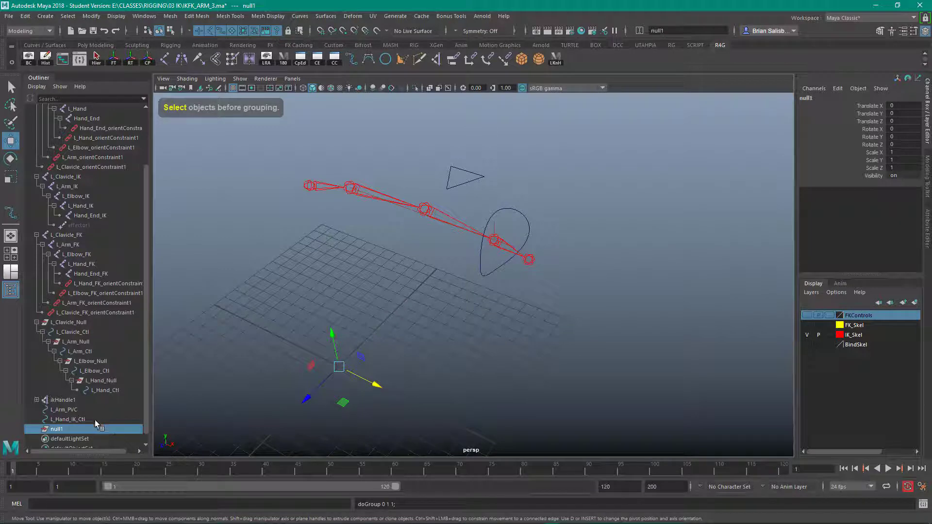
pyautogui.click(70, 419)
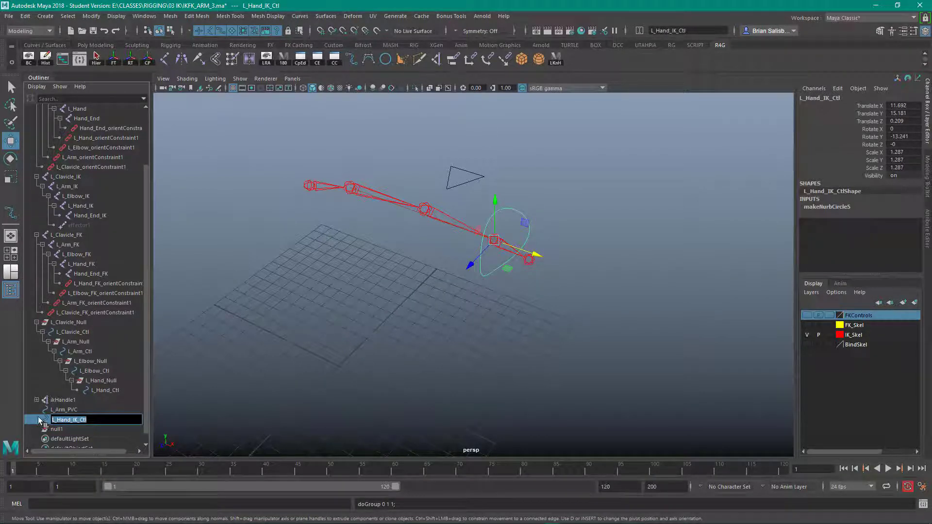
pyautogui.click(59, 429)
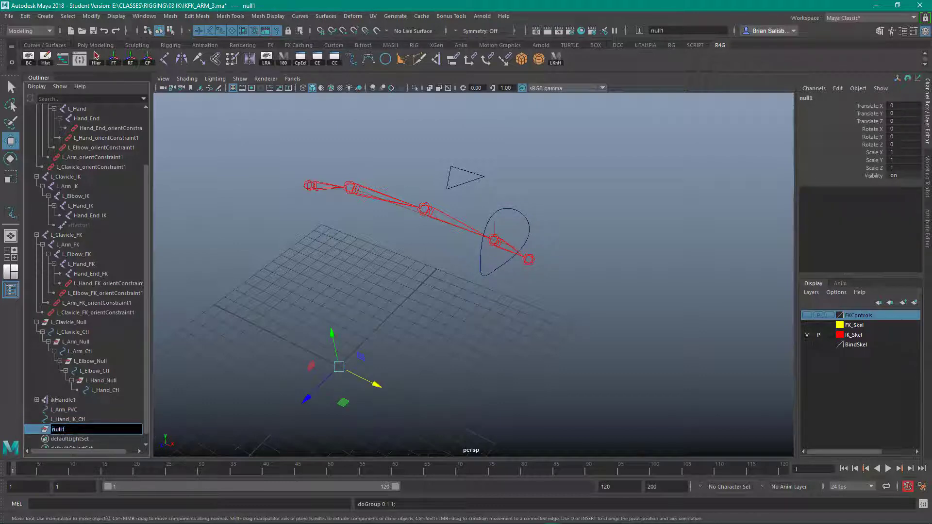
pyautogui.click(78, 429)
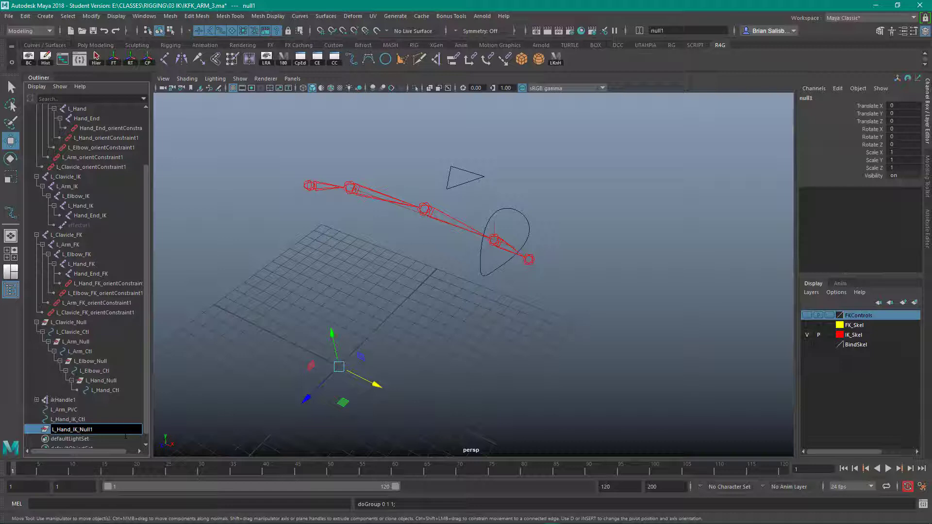
pyautogui.doubleClick(73, 429)
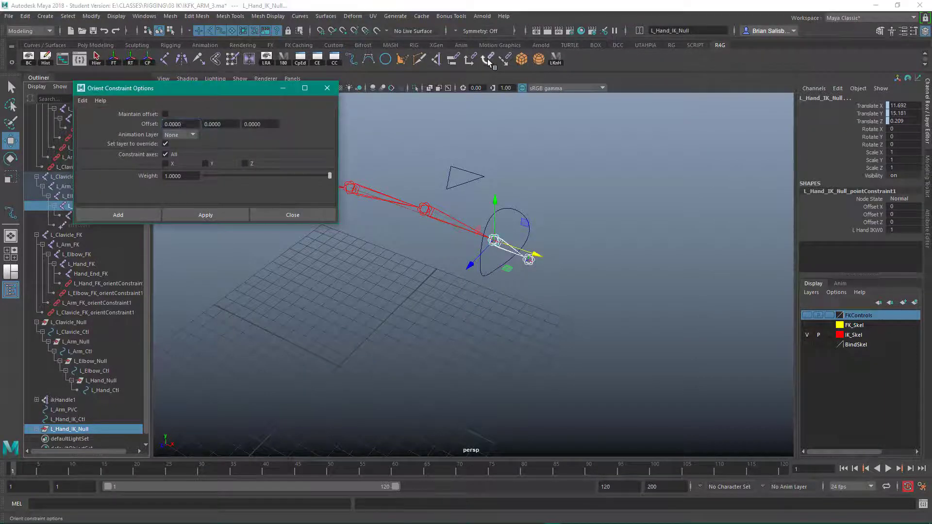
pyautogui.click(205, 256)
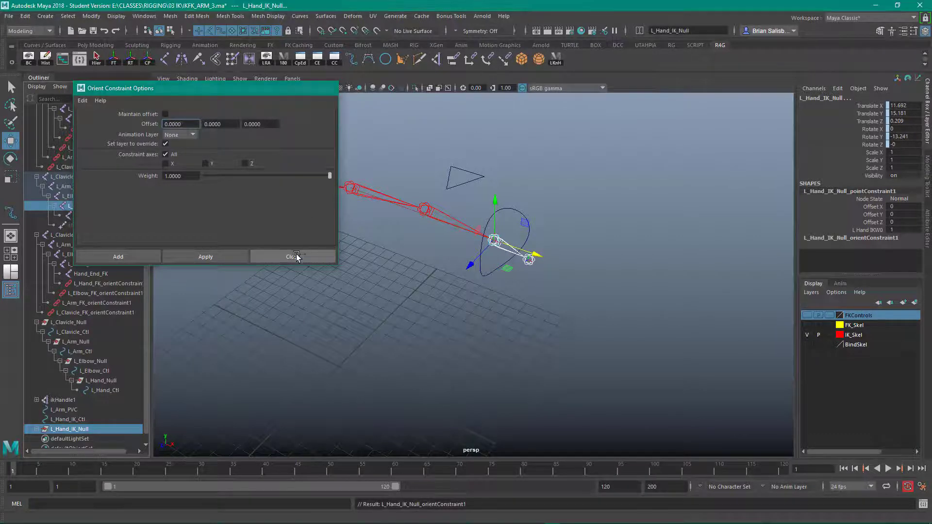
pyautogui.click(292, 256)
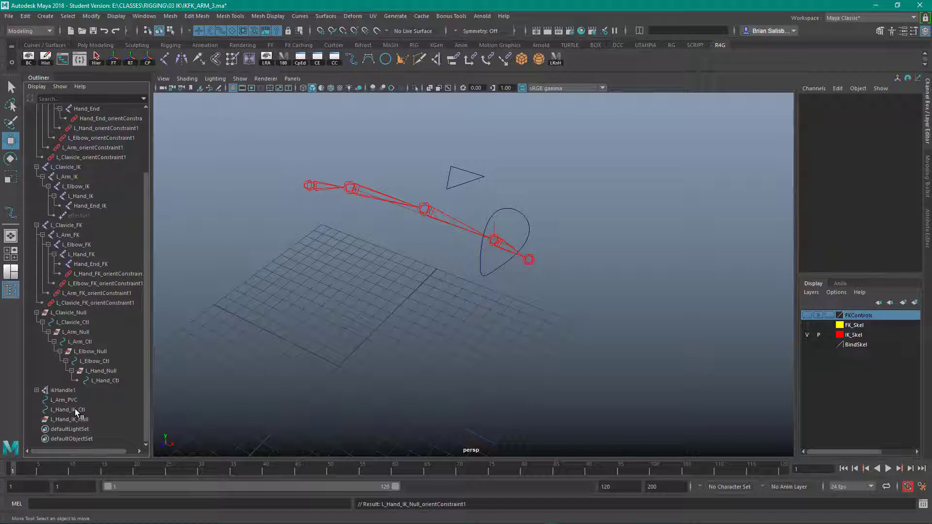
# Step: Parent L_Hand_IK_Ctl under L_Hand_IK_Null, freeze its transforms and delete its history
pyautogui.click(66, 410)
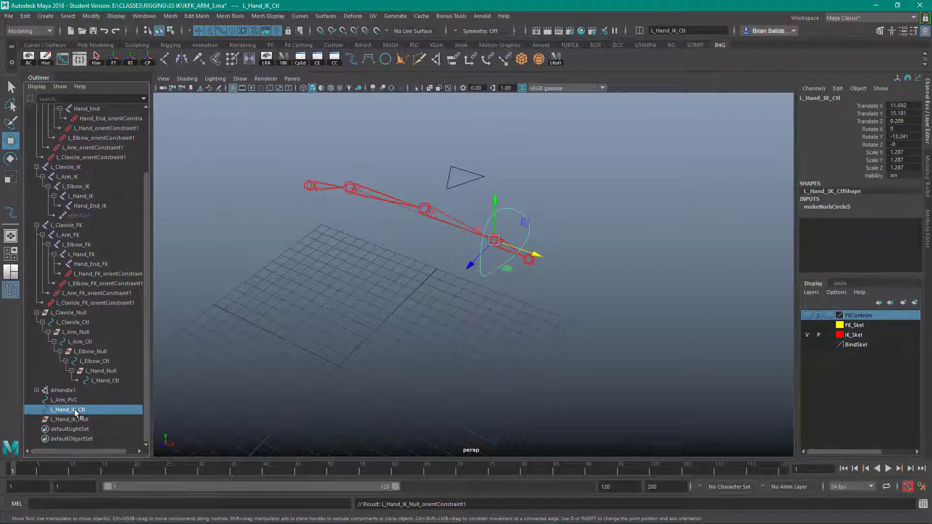
pyautogui.click(69, 410)
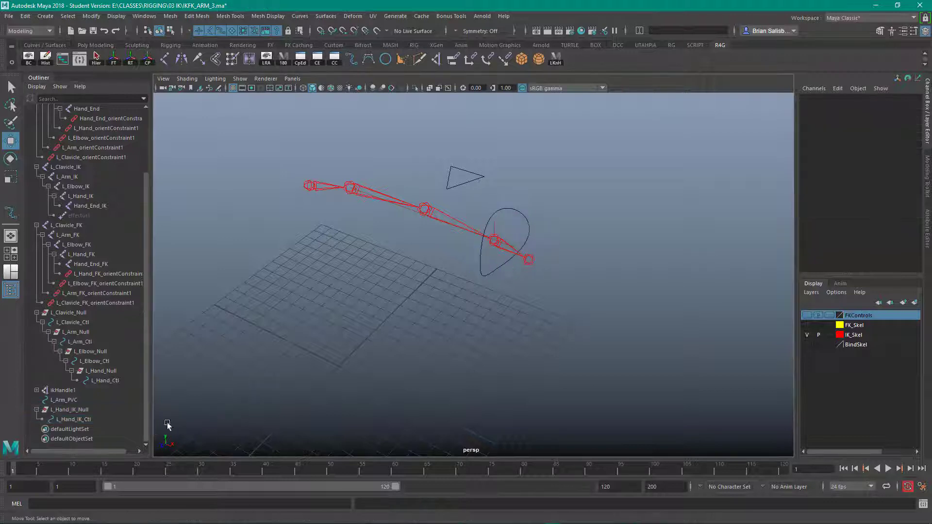
pyautogui.click(67, 410)
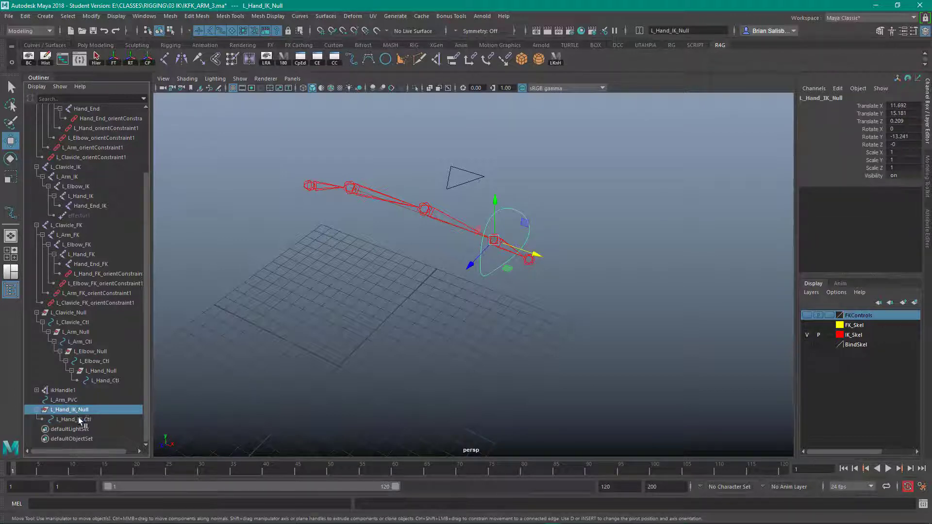
pyautogui.click(67, 420)
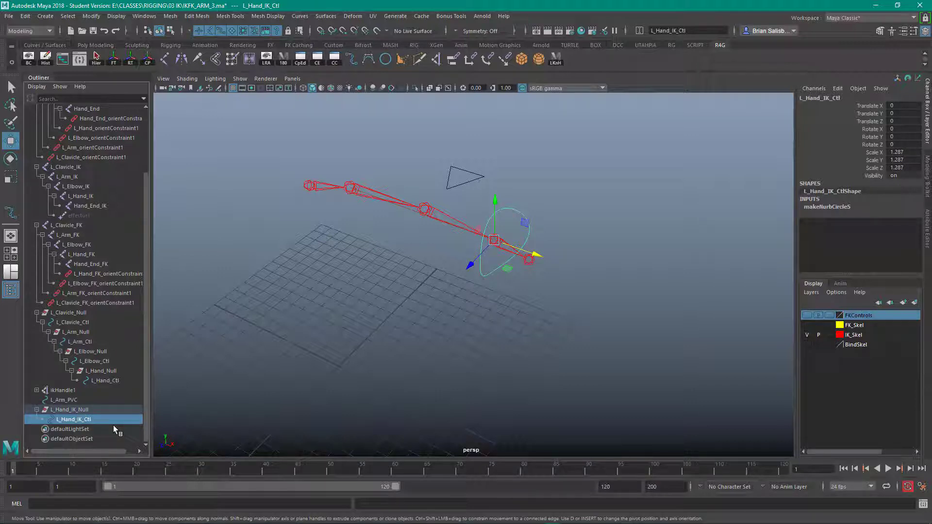
pyautogui.moveTo(152, 119)
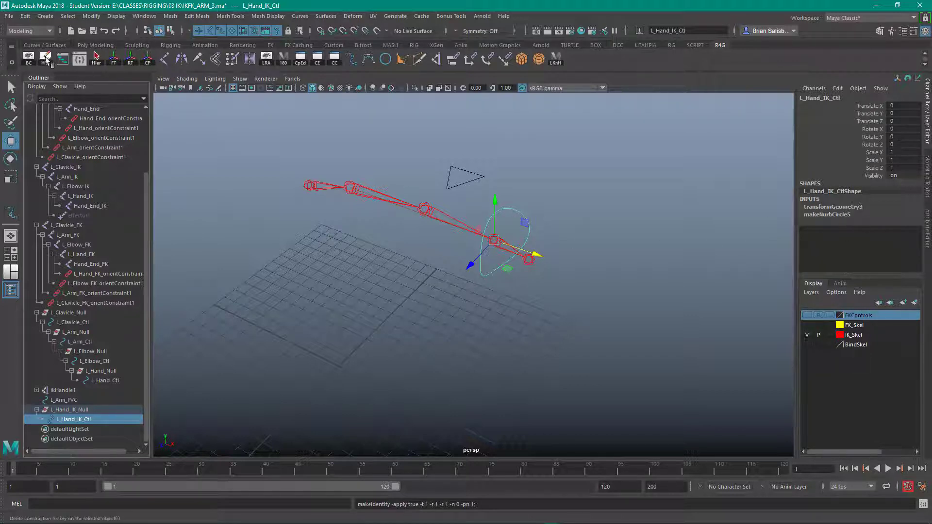
pyautogui.click(46, 58)
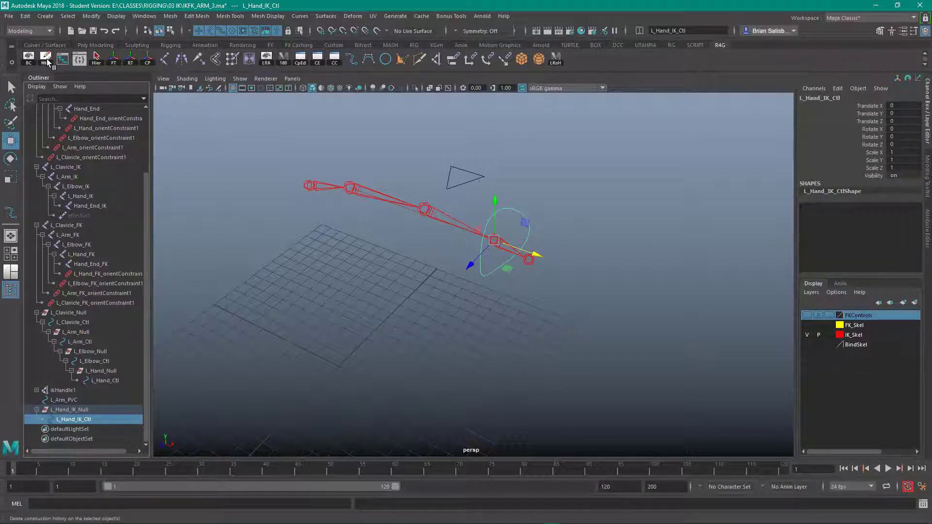
pyautogui.click(26, 16)
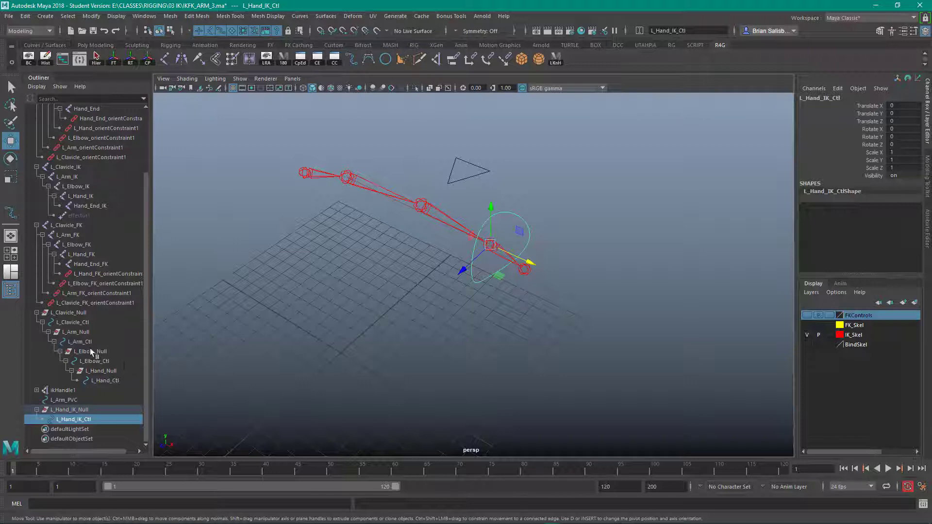
# Step: Parent-constrain ikHandle1 to L_Hand_IK_Ctl
pyautogui.click(61, 390)
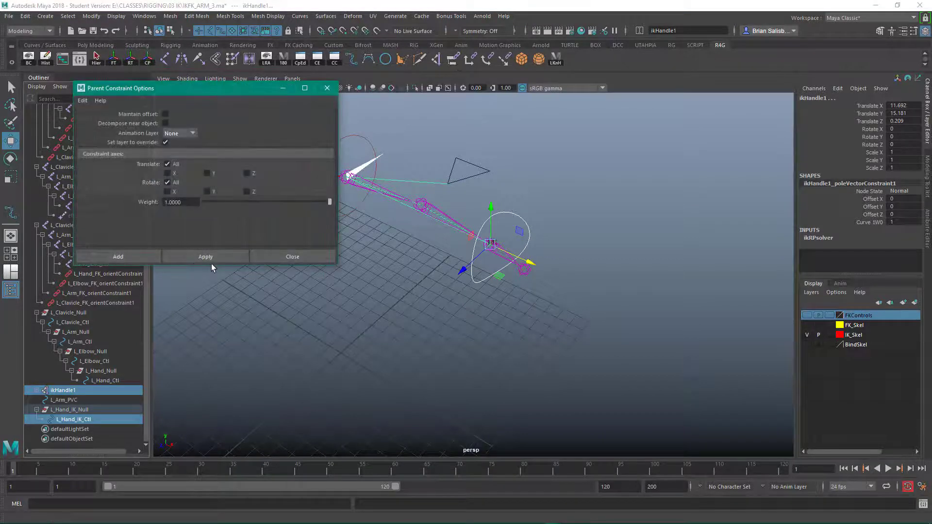
pyautogui.click(204, 256)
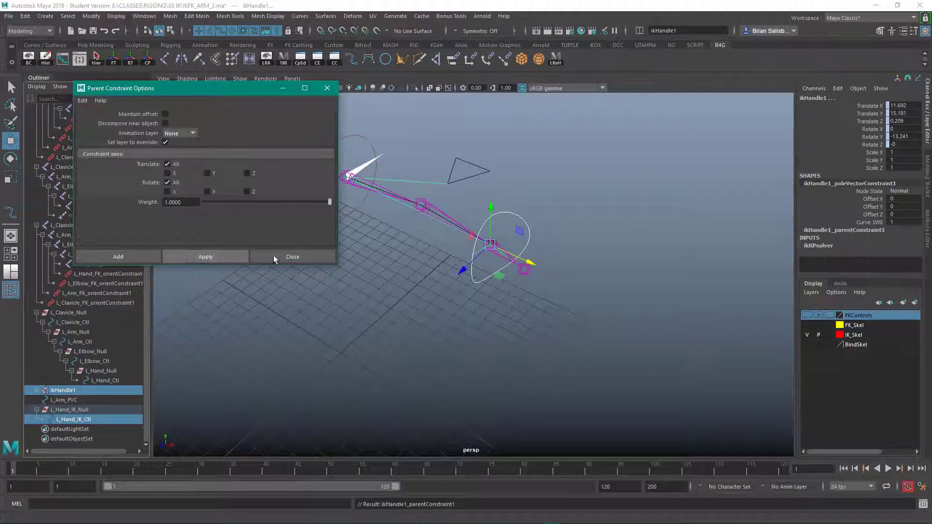
pyautogui.click(292, 256)
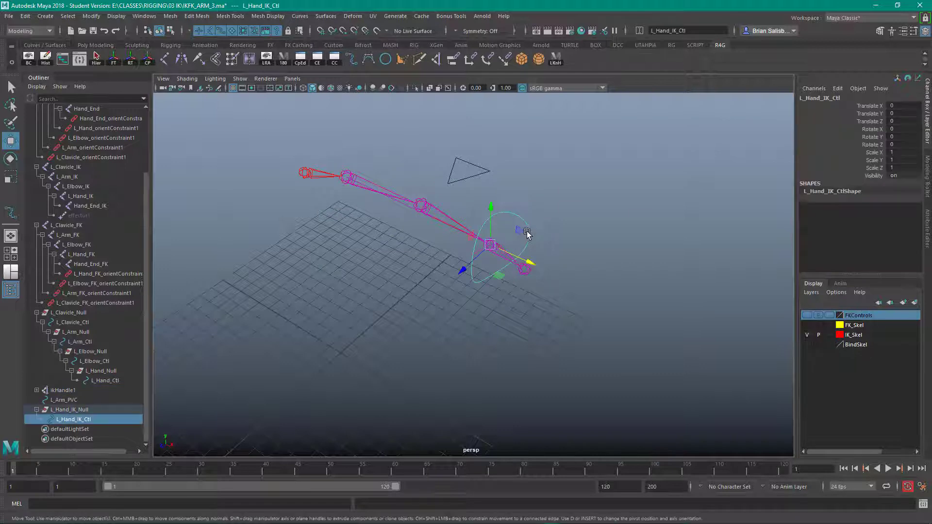
# Step: Move the hand controller around to verify the elbow bends, then return it near the wrist
pyautogui.moveTo(490, 245); pyautogui.dragTo(441, 224)
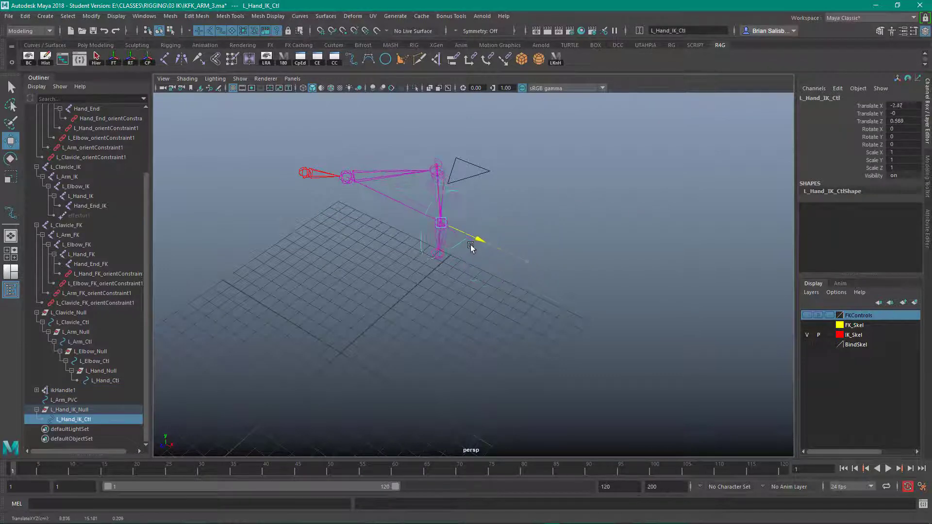
pyautogui.moveTo(440, 223); pyautogui.dragTo(464, 234)
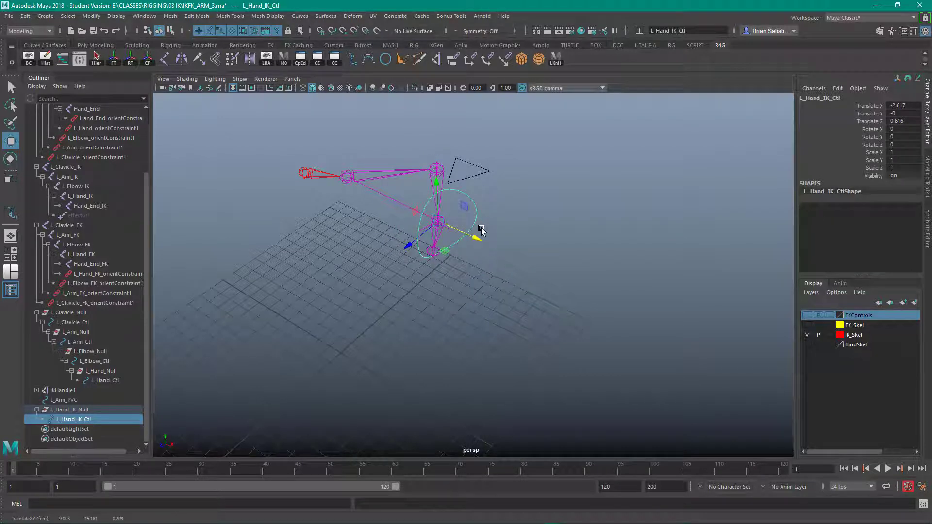
pyautogui.moveTo(437, 223); pyautogui.dragTo(487, 245)
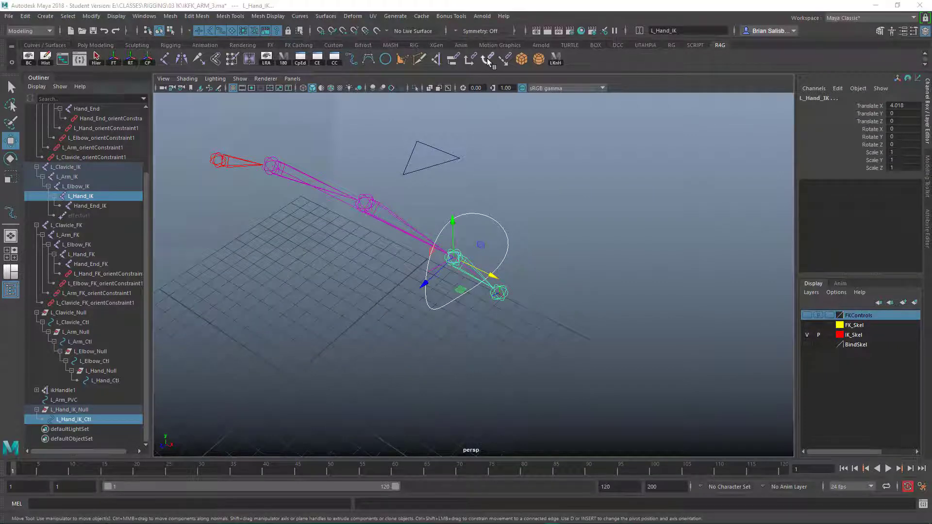
# Step: Orient-constrain the L_Hand_IK joint to L_Hand_IK_Ctl with Maintain offset off
pyautogui.click(205, 256)
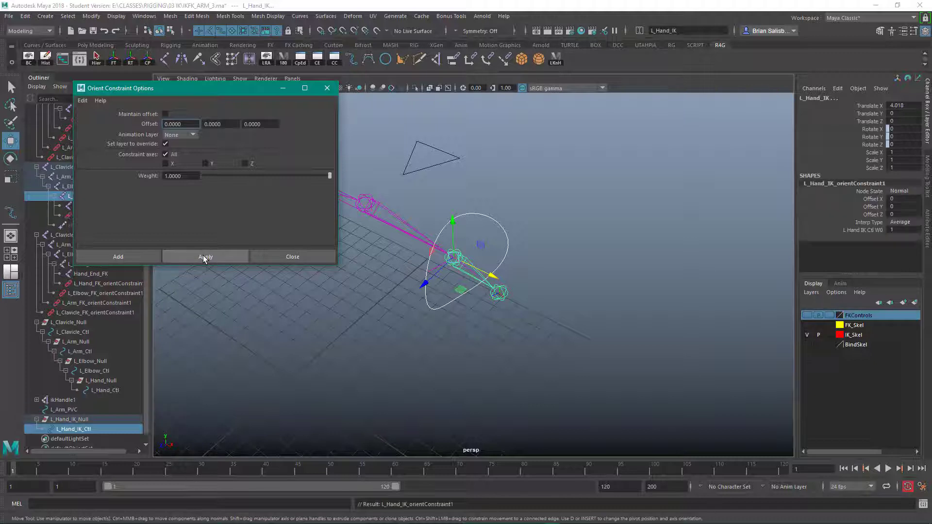
pyautogui.click(292, 256)
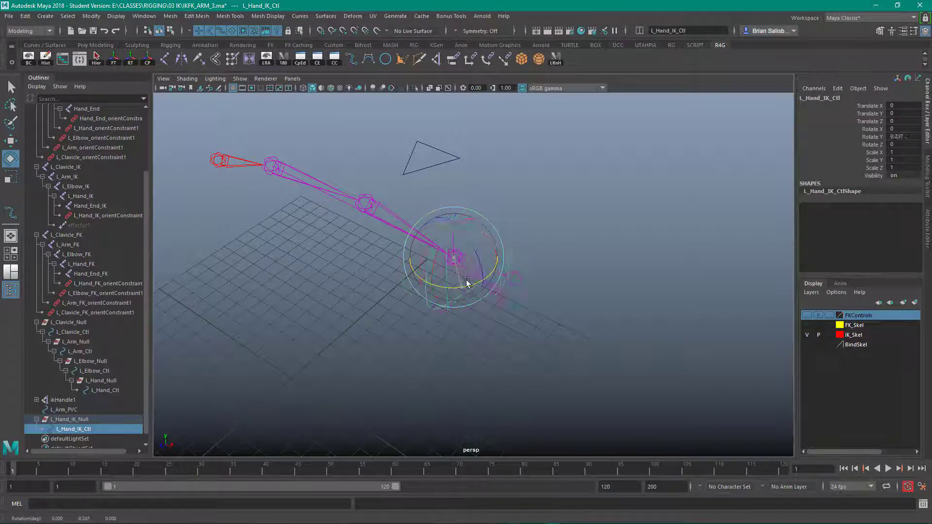
# Step: Rotate and move the hand controller to verify the wrist and arm follow
pyautogui.moveTo(467, 283); pyautogui.dragTo(465, 246)
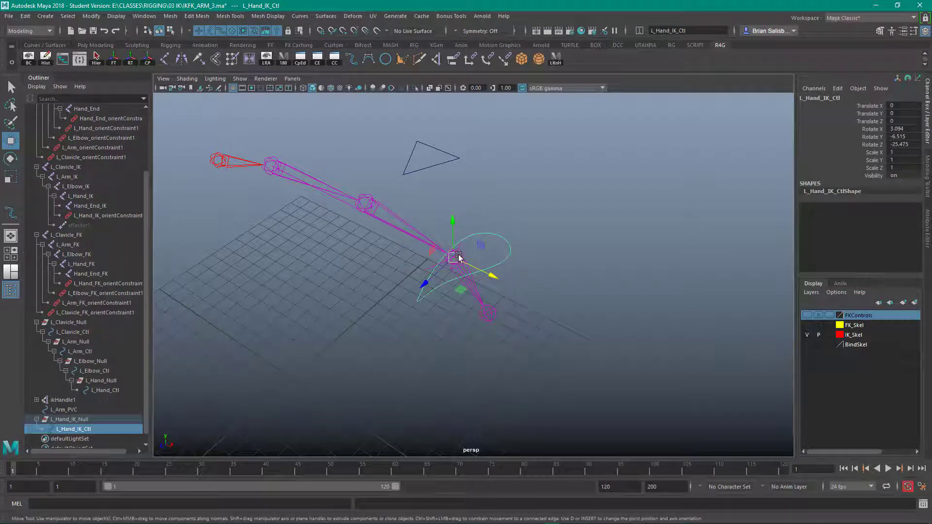
pyautogui.moveTo(457, 256); pyautogui.dragTo(314, 197)
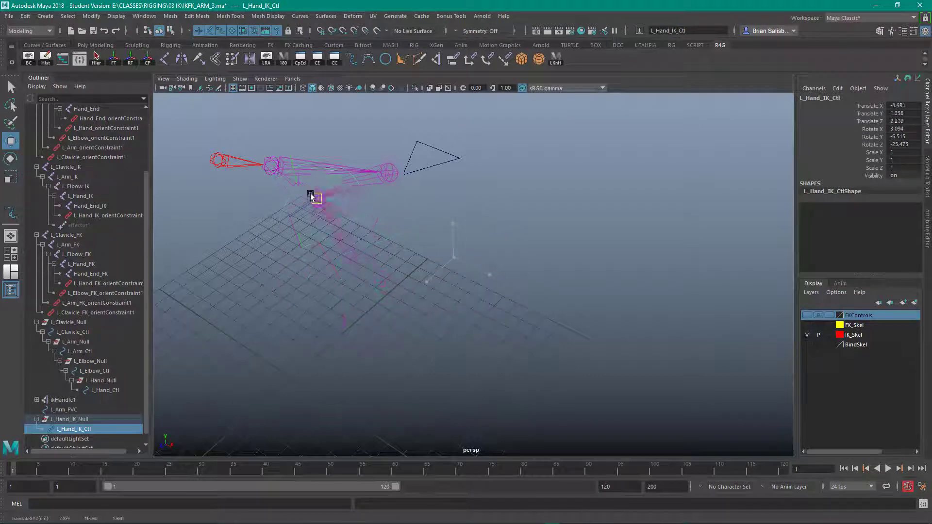
pyautogui.moveTo(314, 197); pyautogui.dragTo(420, 236)
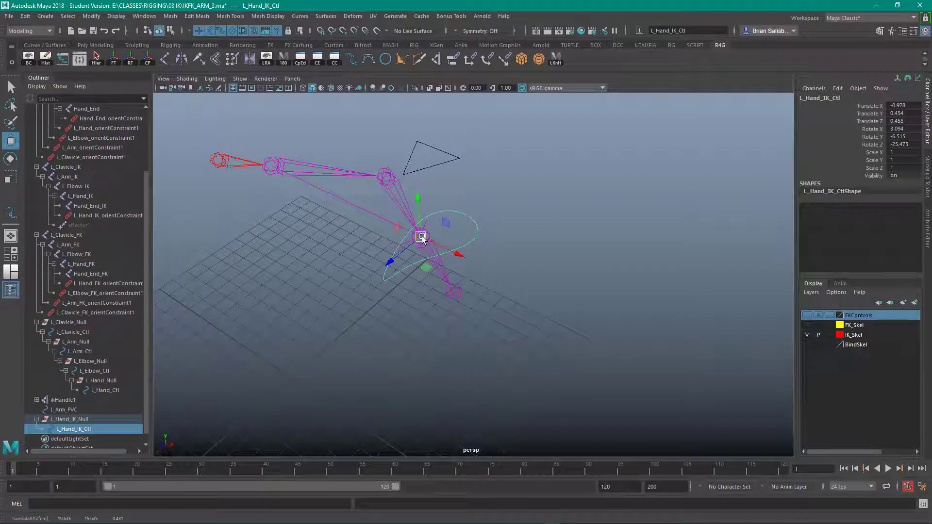